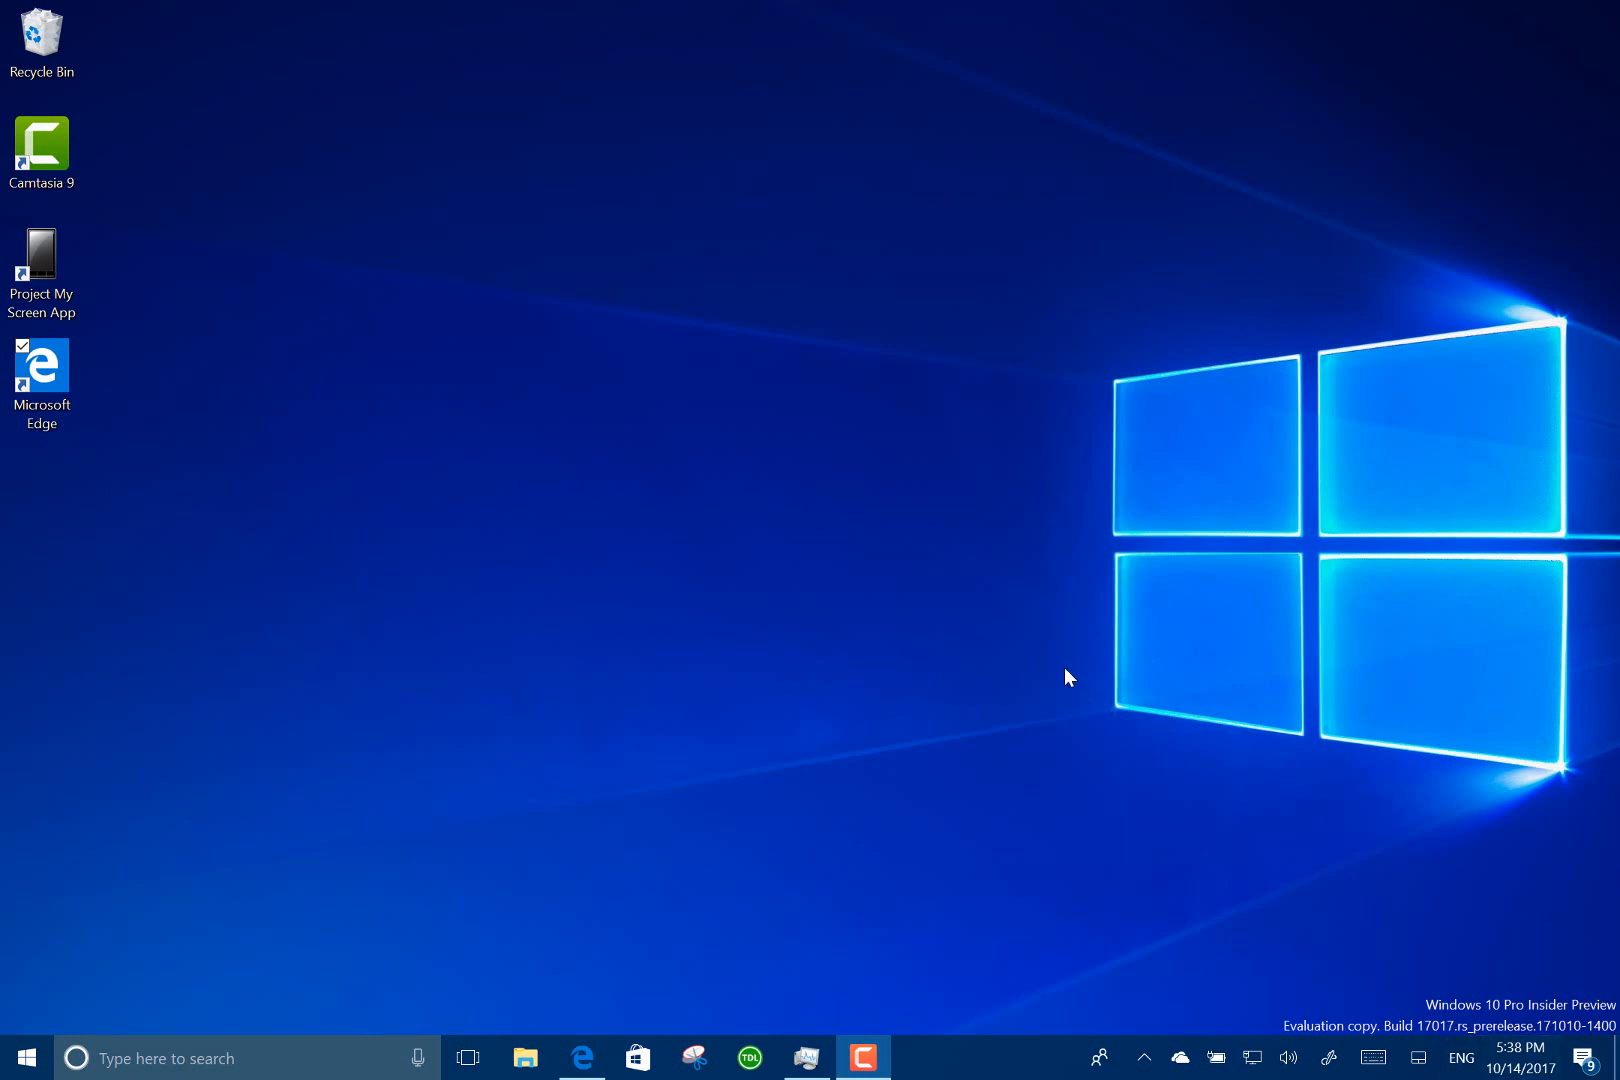
mouse_move(1024, 726)
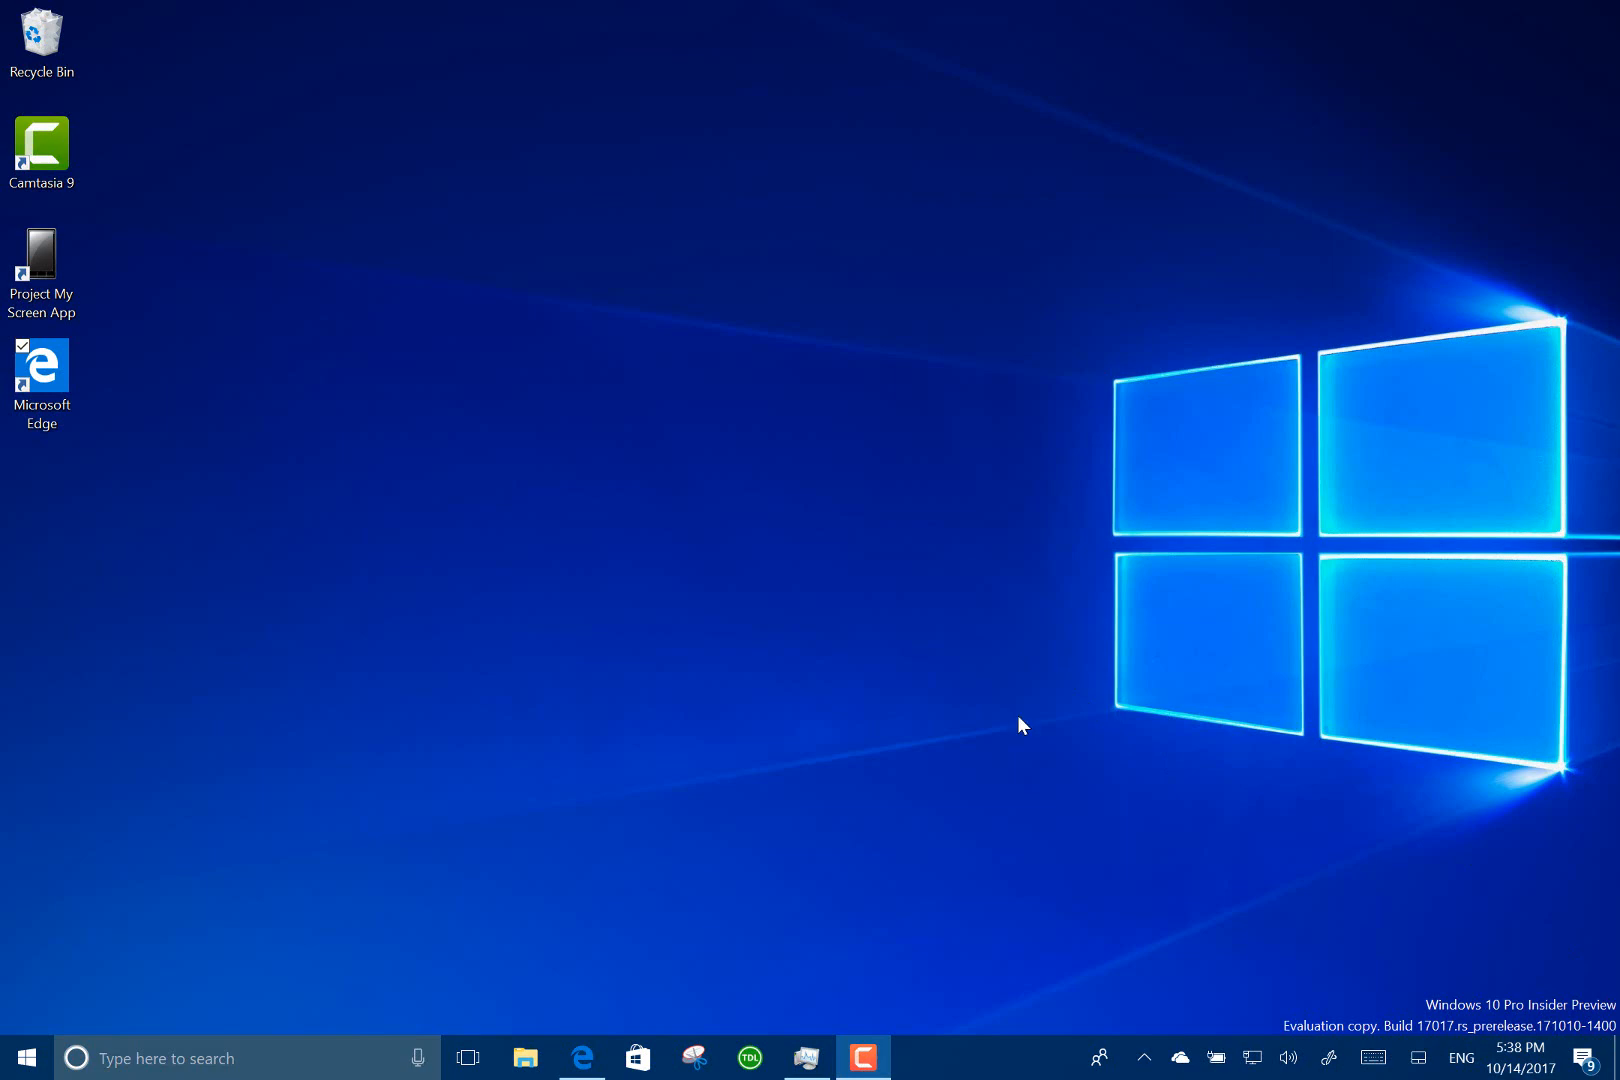
Restore Edge and scroll through the Amazon page for the book Hit Refresh.
click(580, 1058)
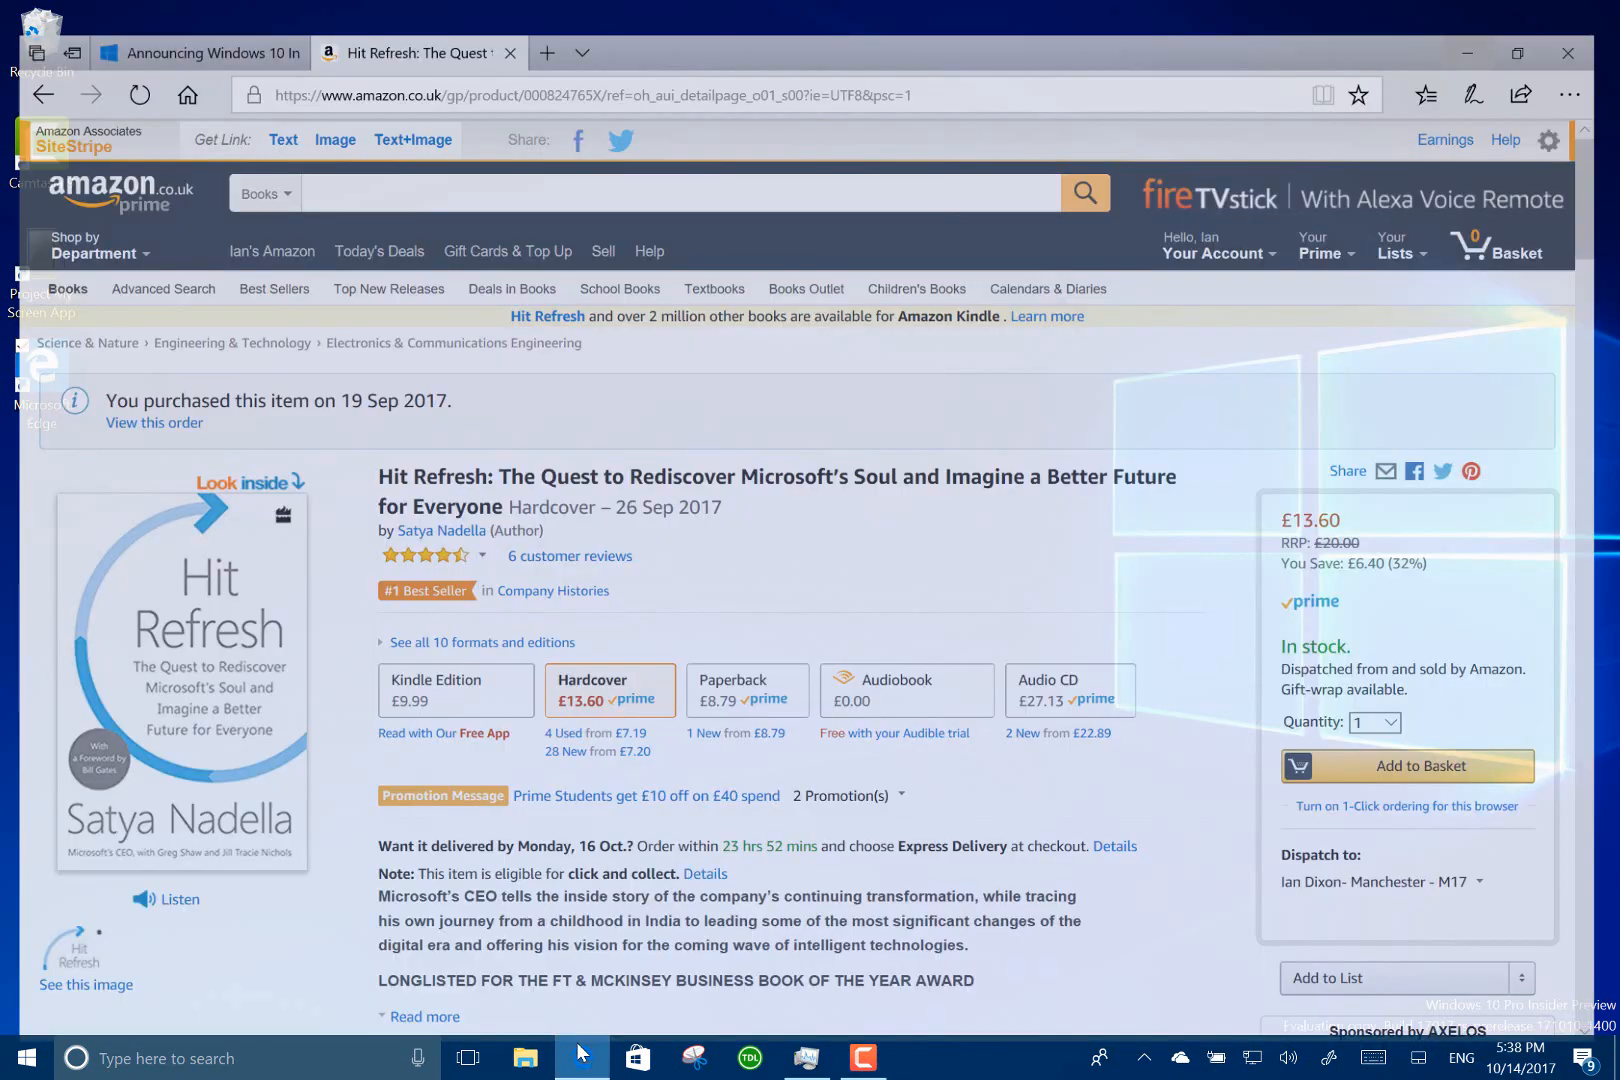
scroll(down, 3)
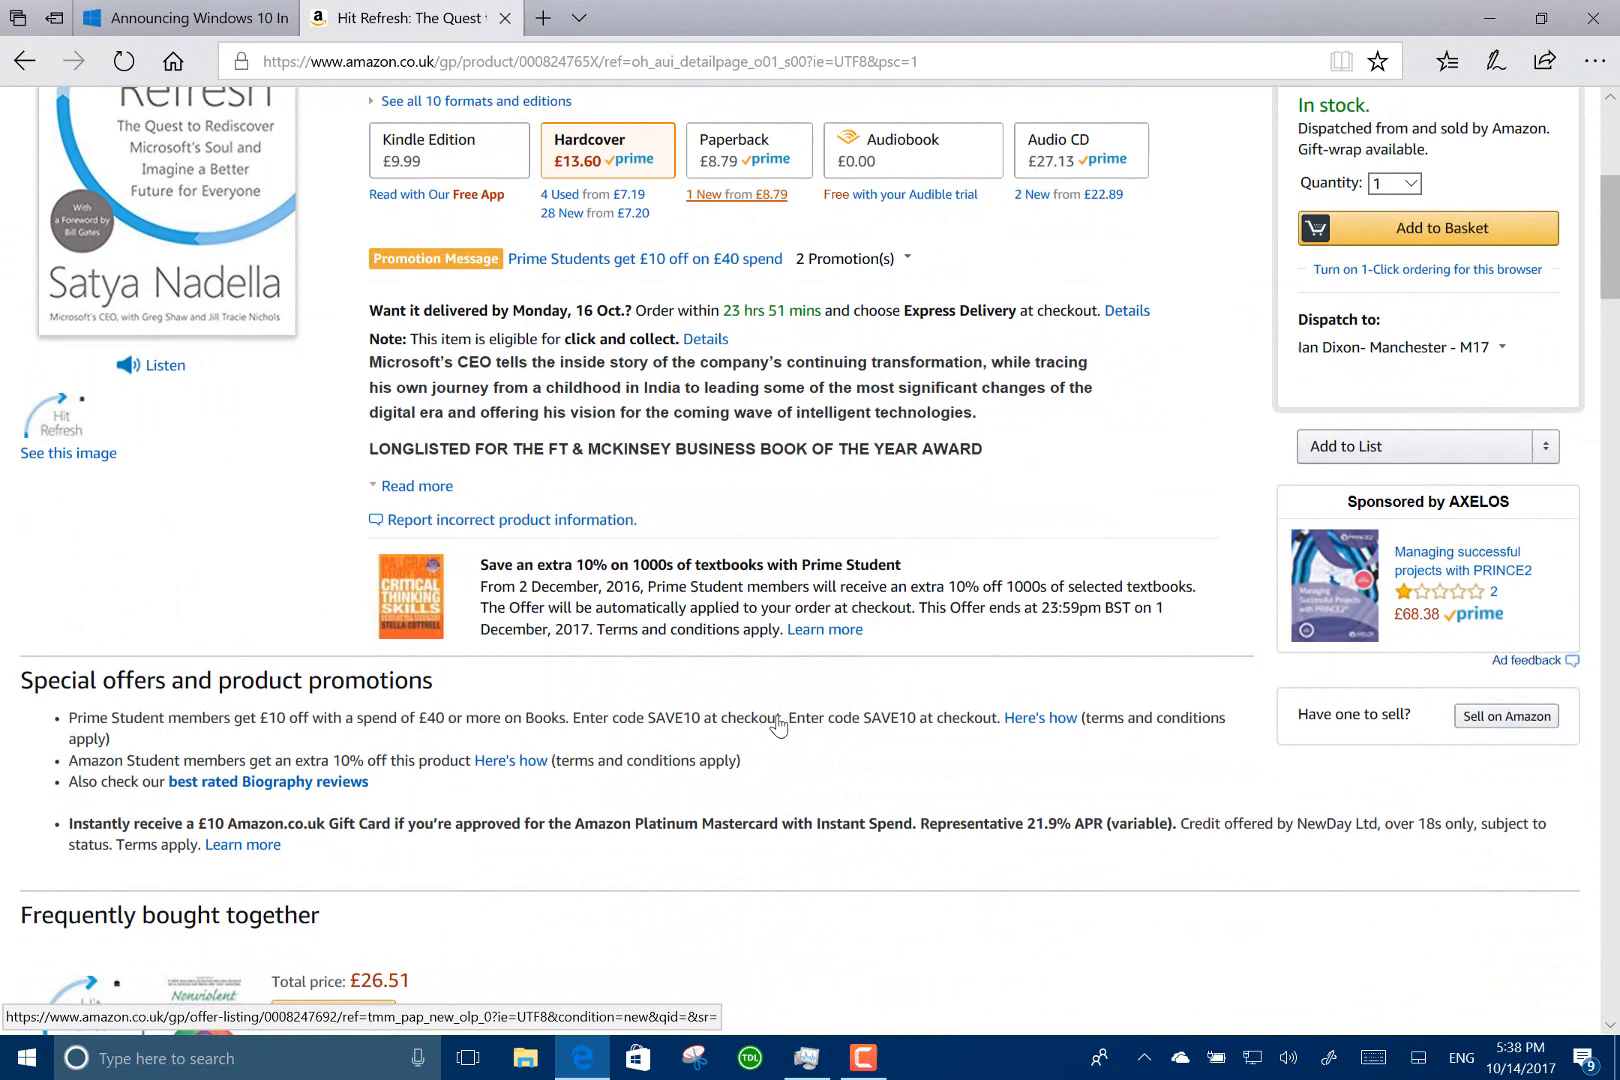
scroll(up, 3)
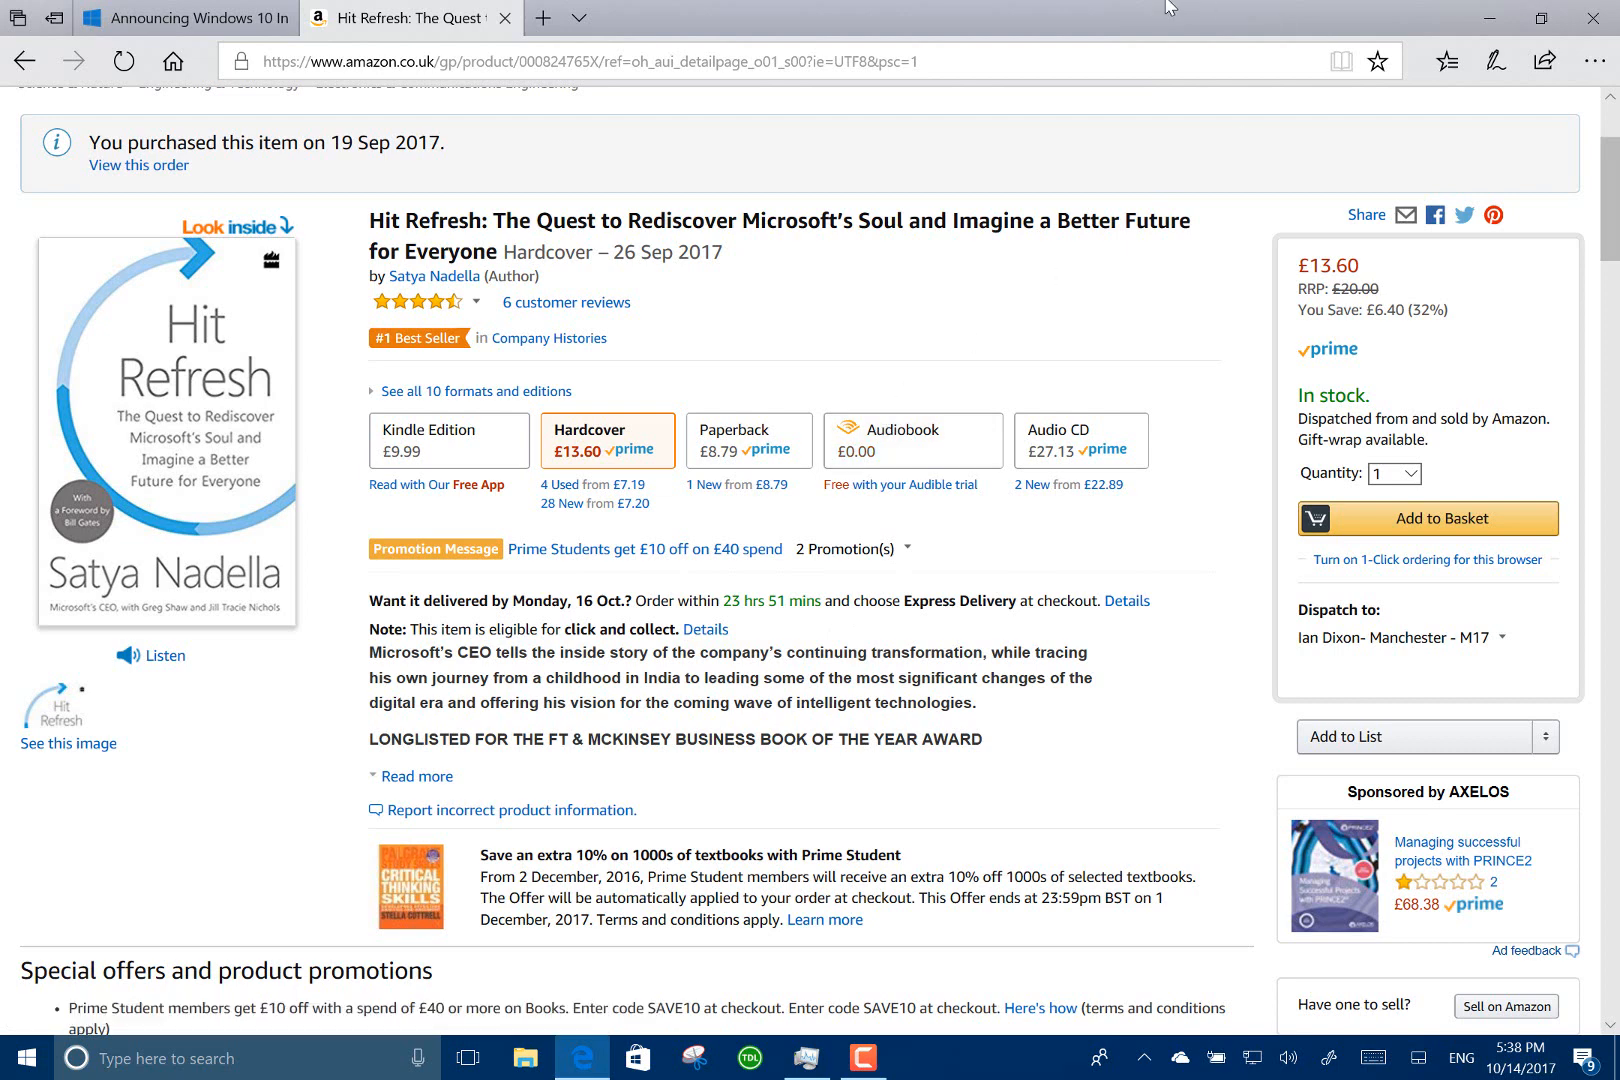
mouse_move(1494, 20)
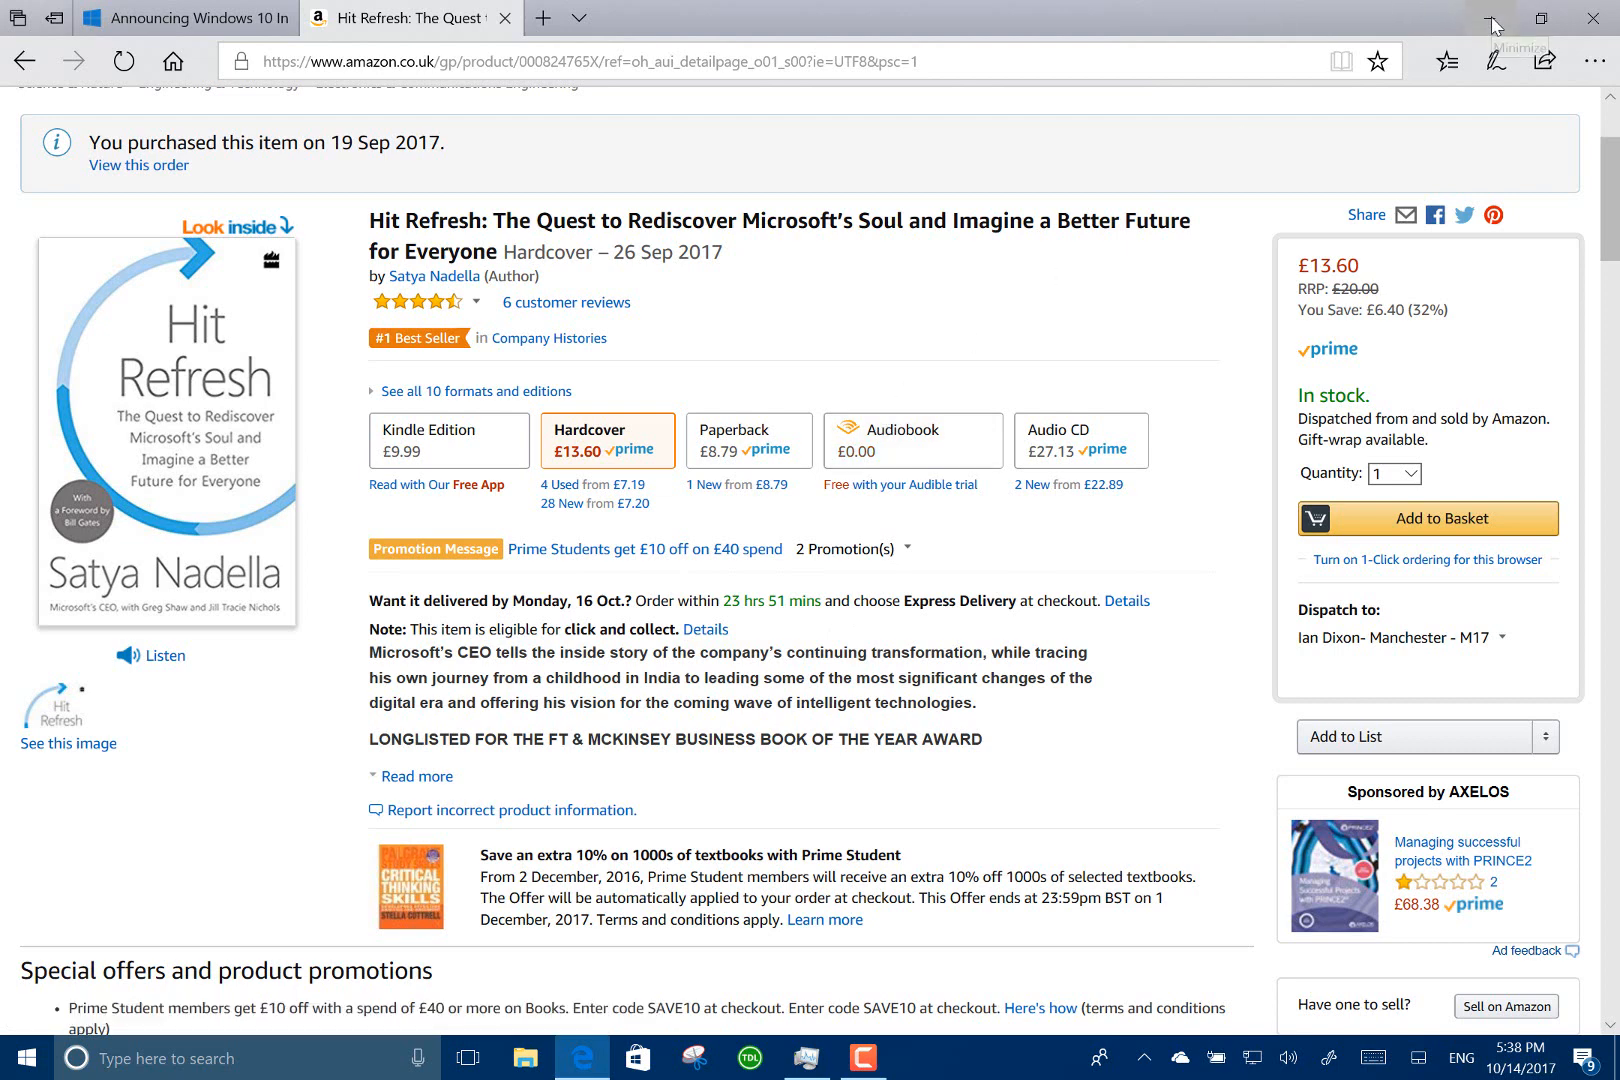
mouse_move(1492, 18)
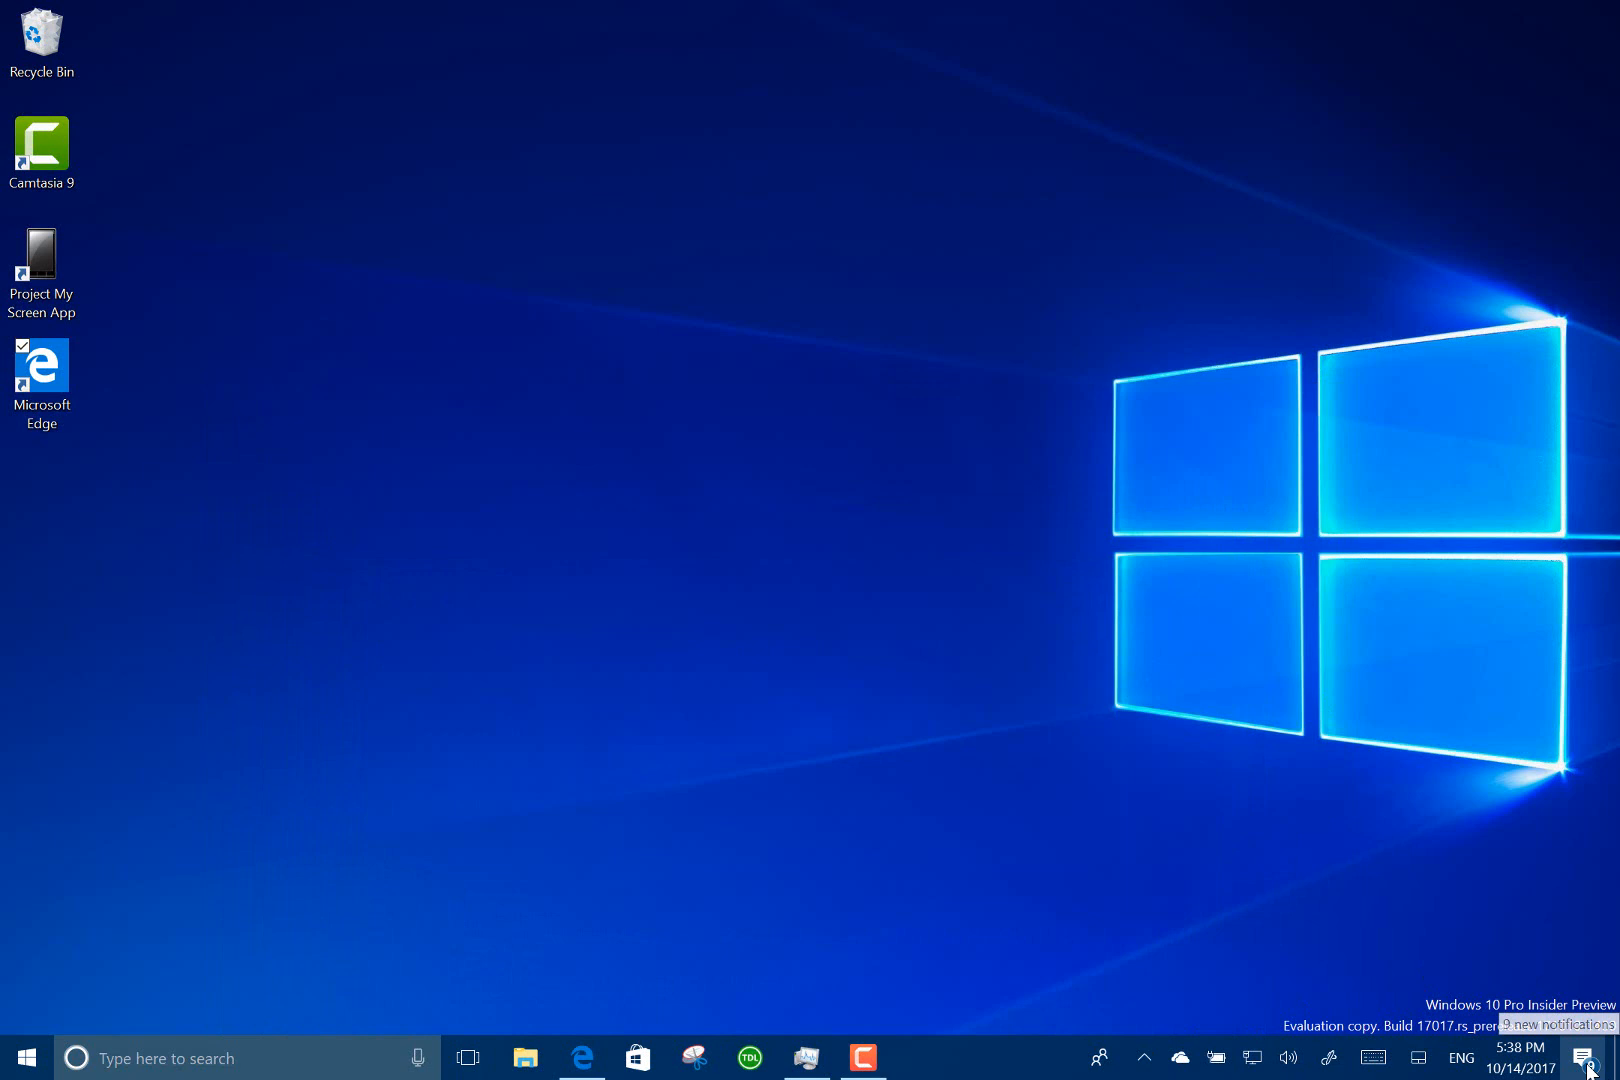
click(1588, 1058)
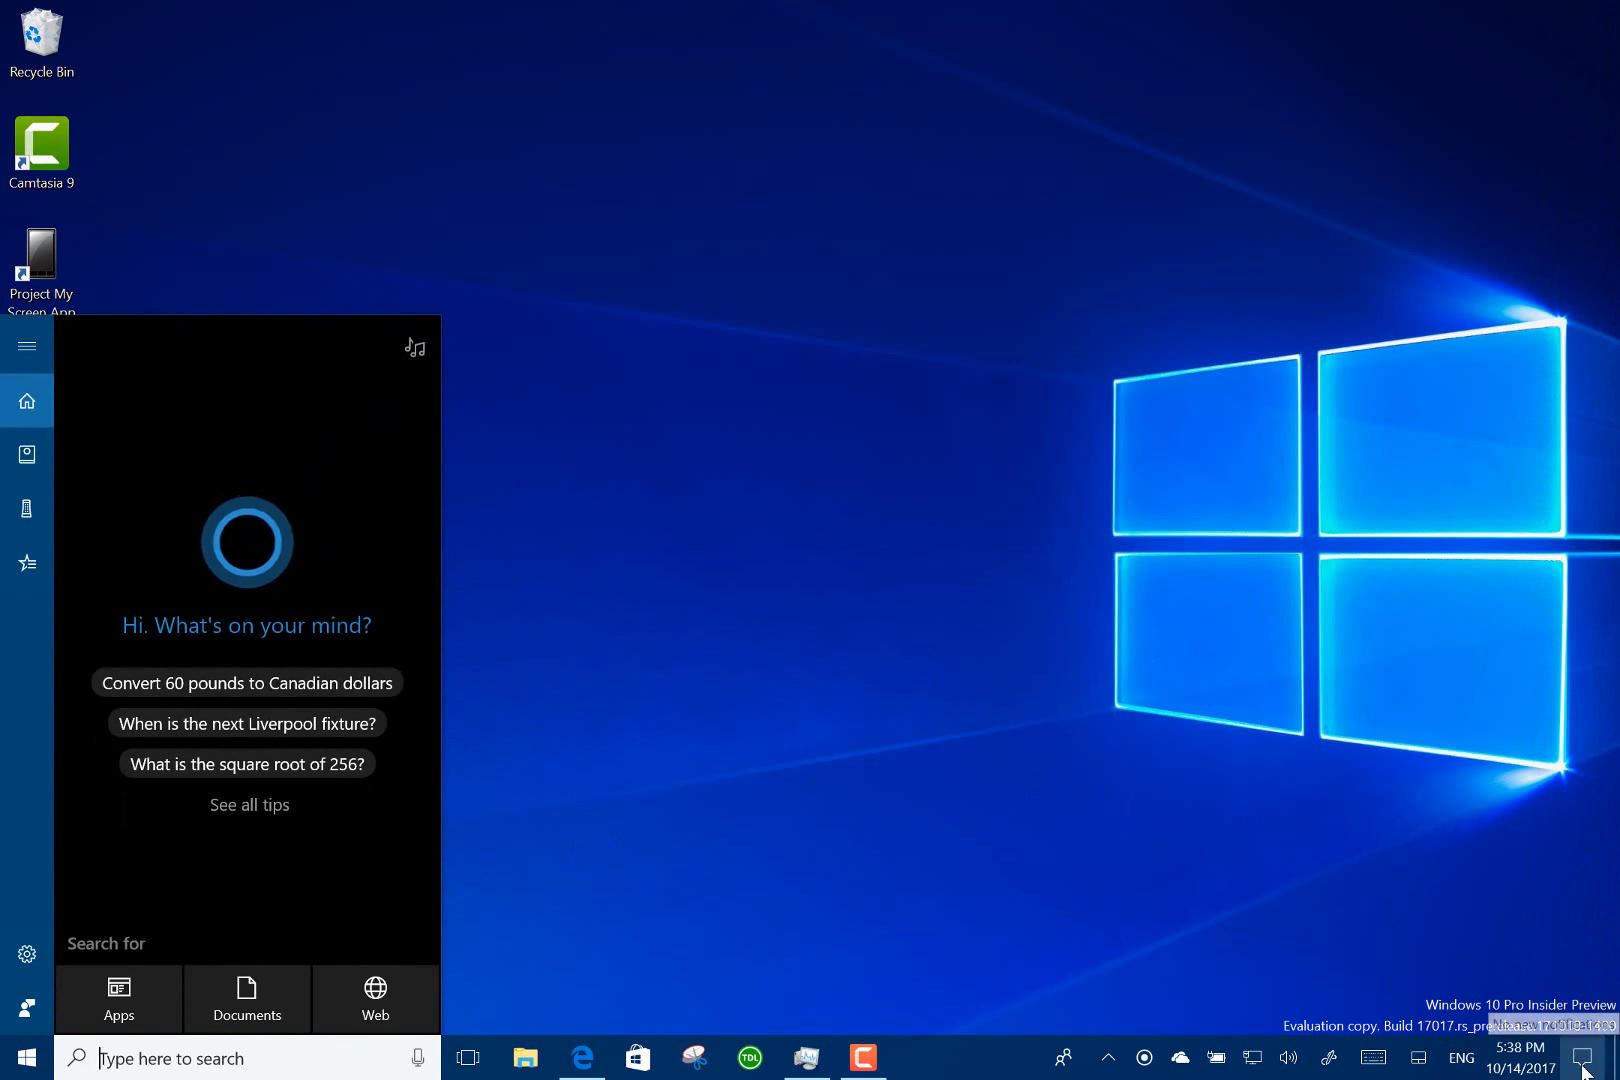
click(1584, 1054)
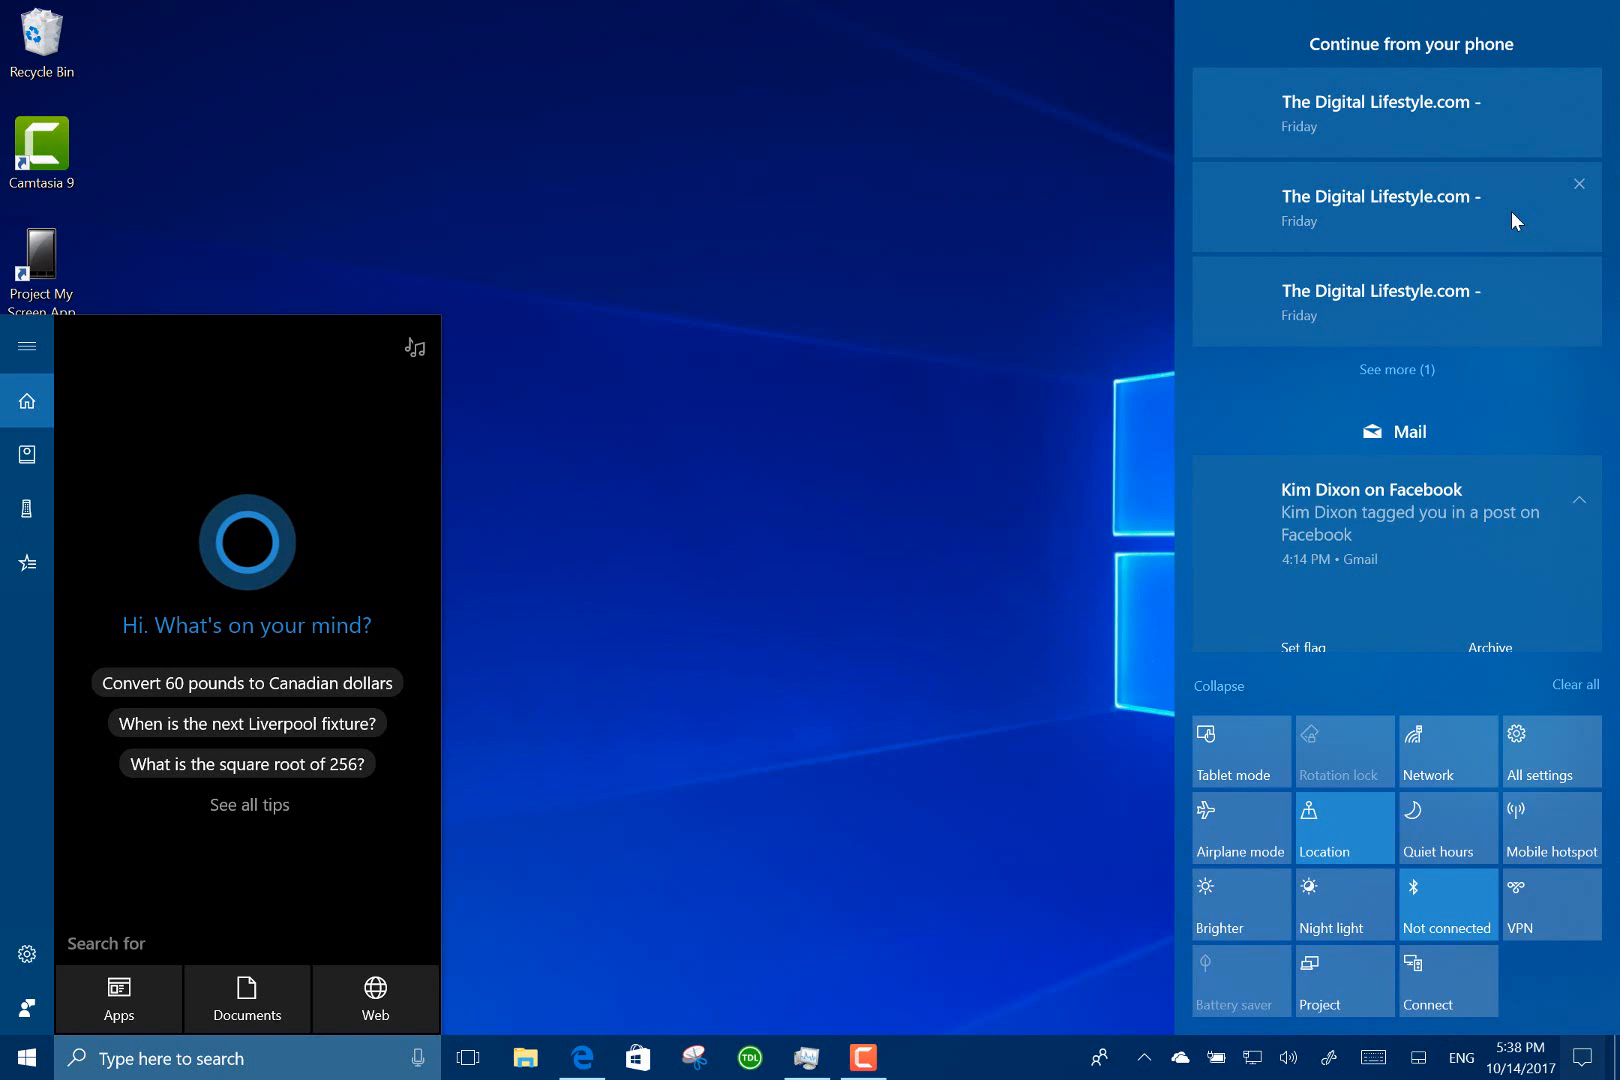
mouse_move(1442, 306)
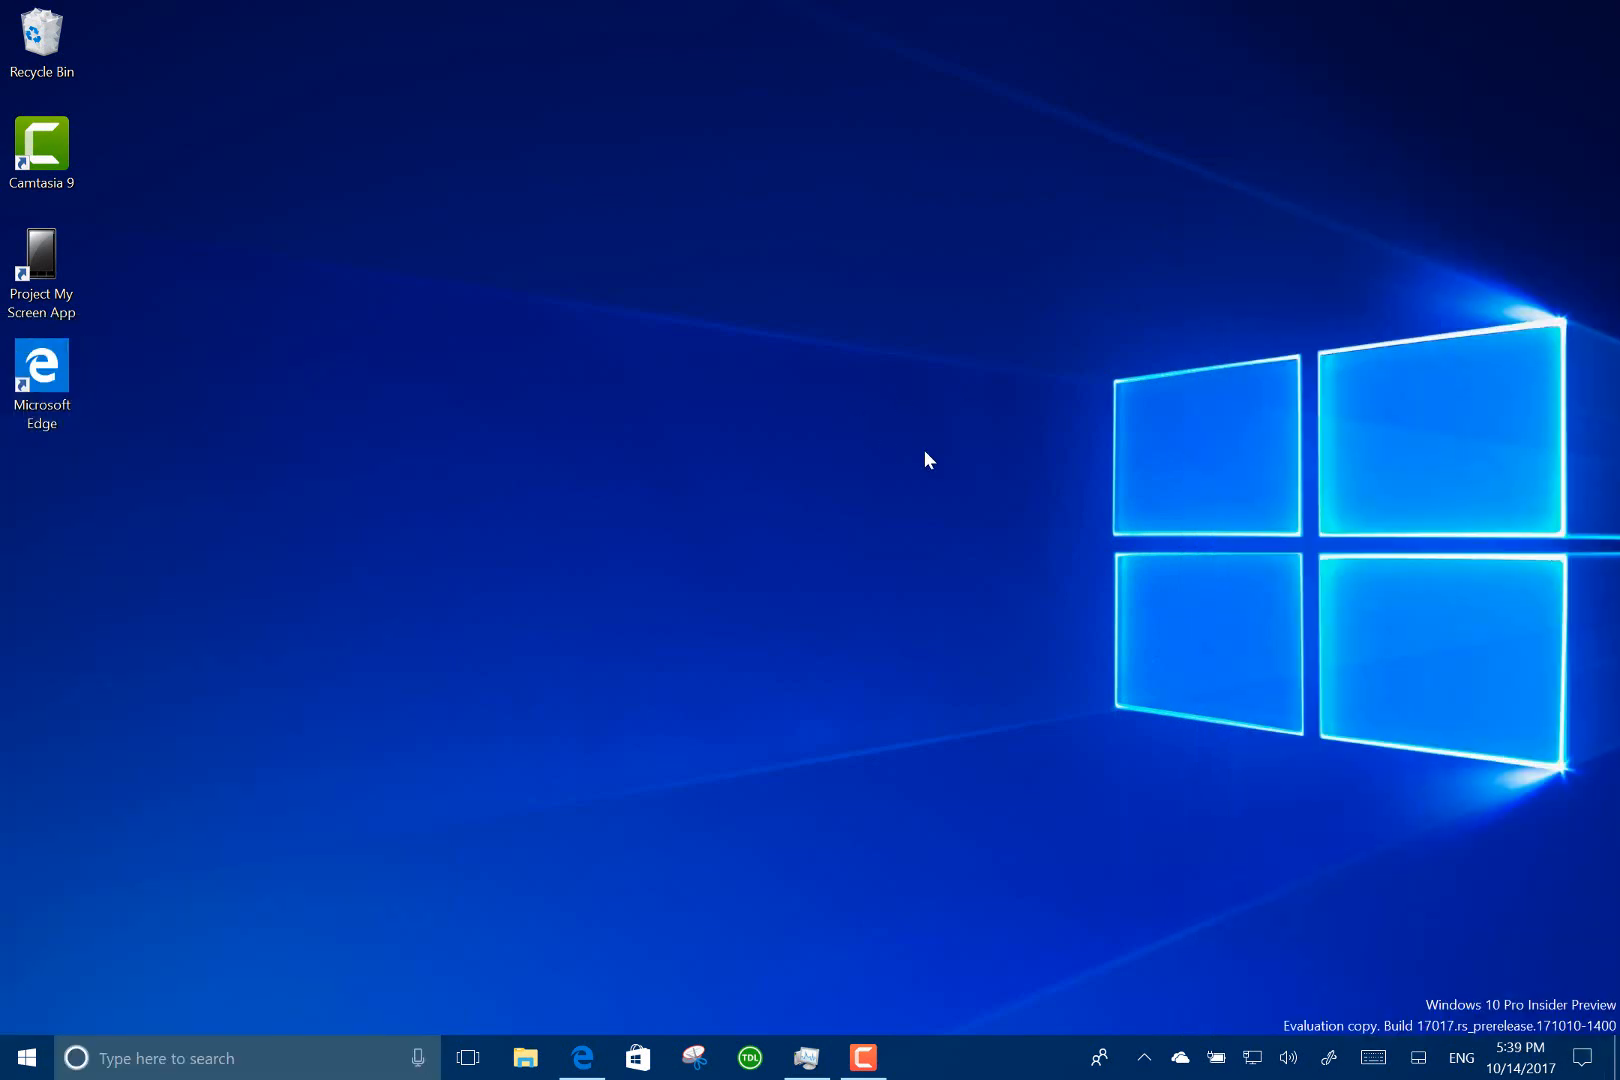
Reach Apps > Startup, listing OneDrive and Windows Defender notification icon, both on.
click(200, 1058)
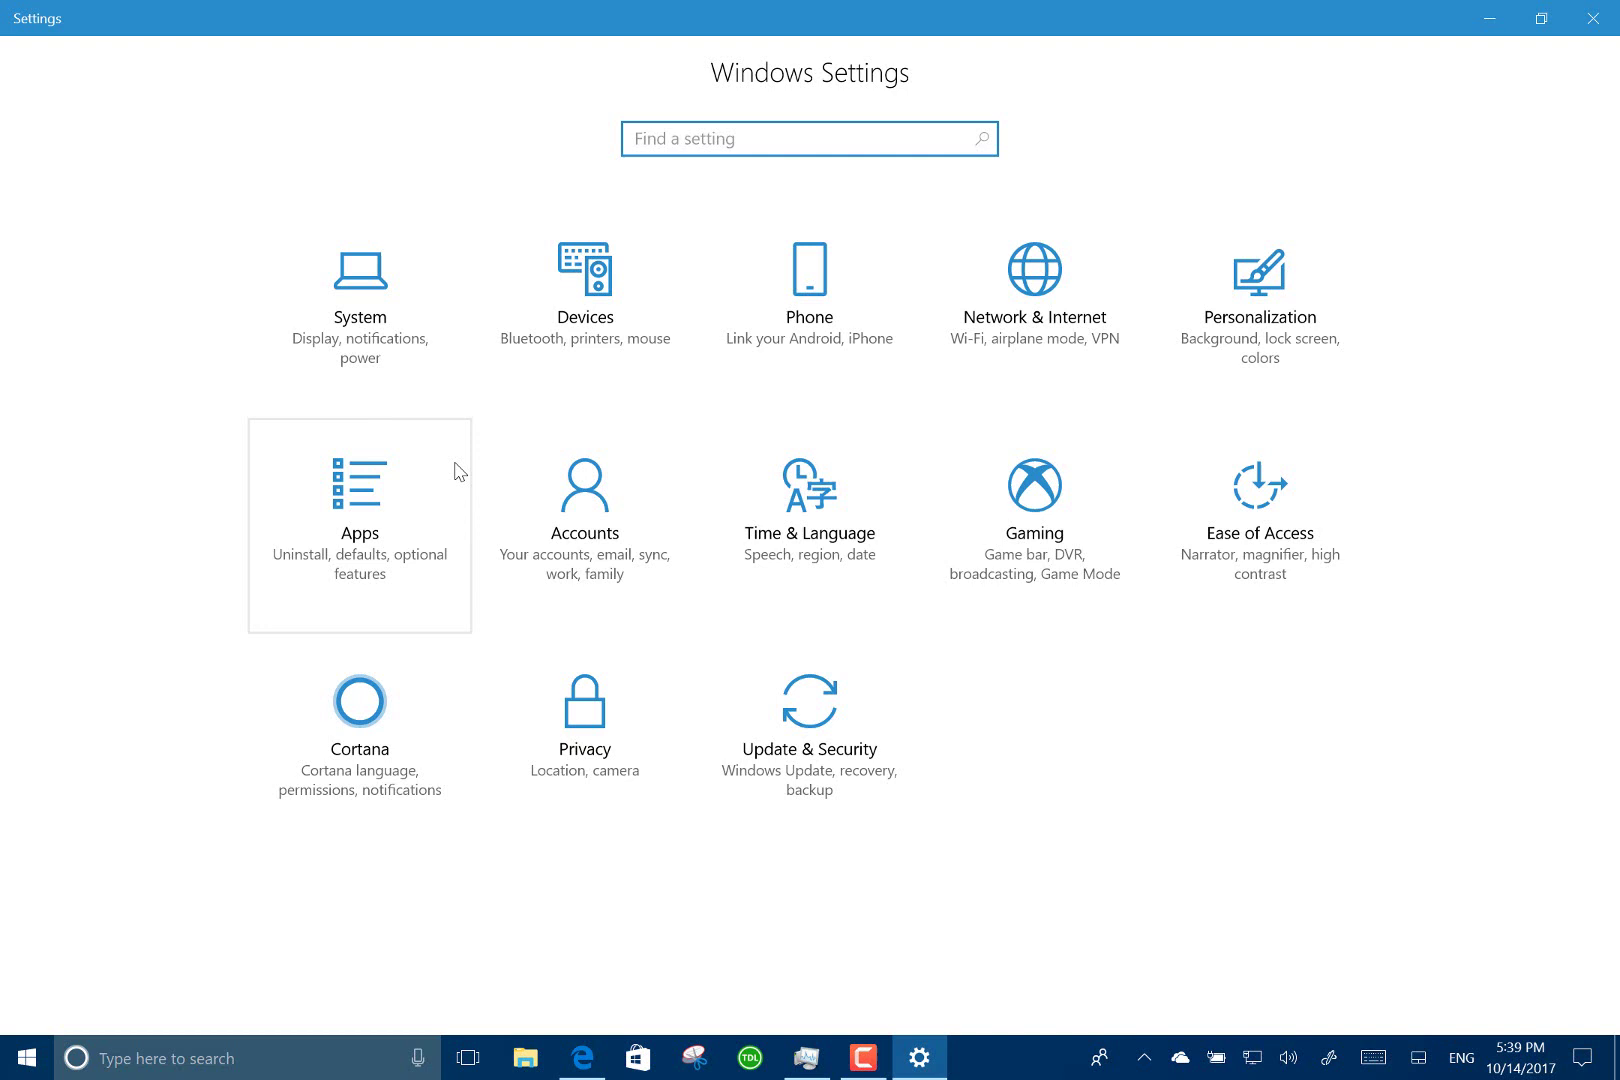
click(360, 532)
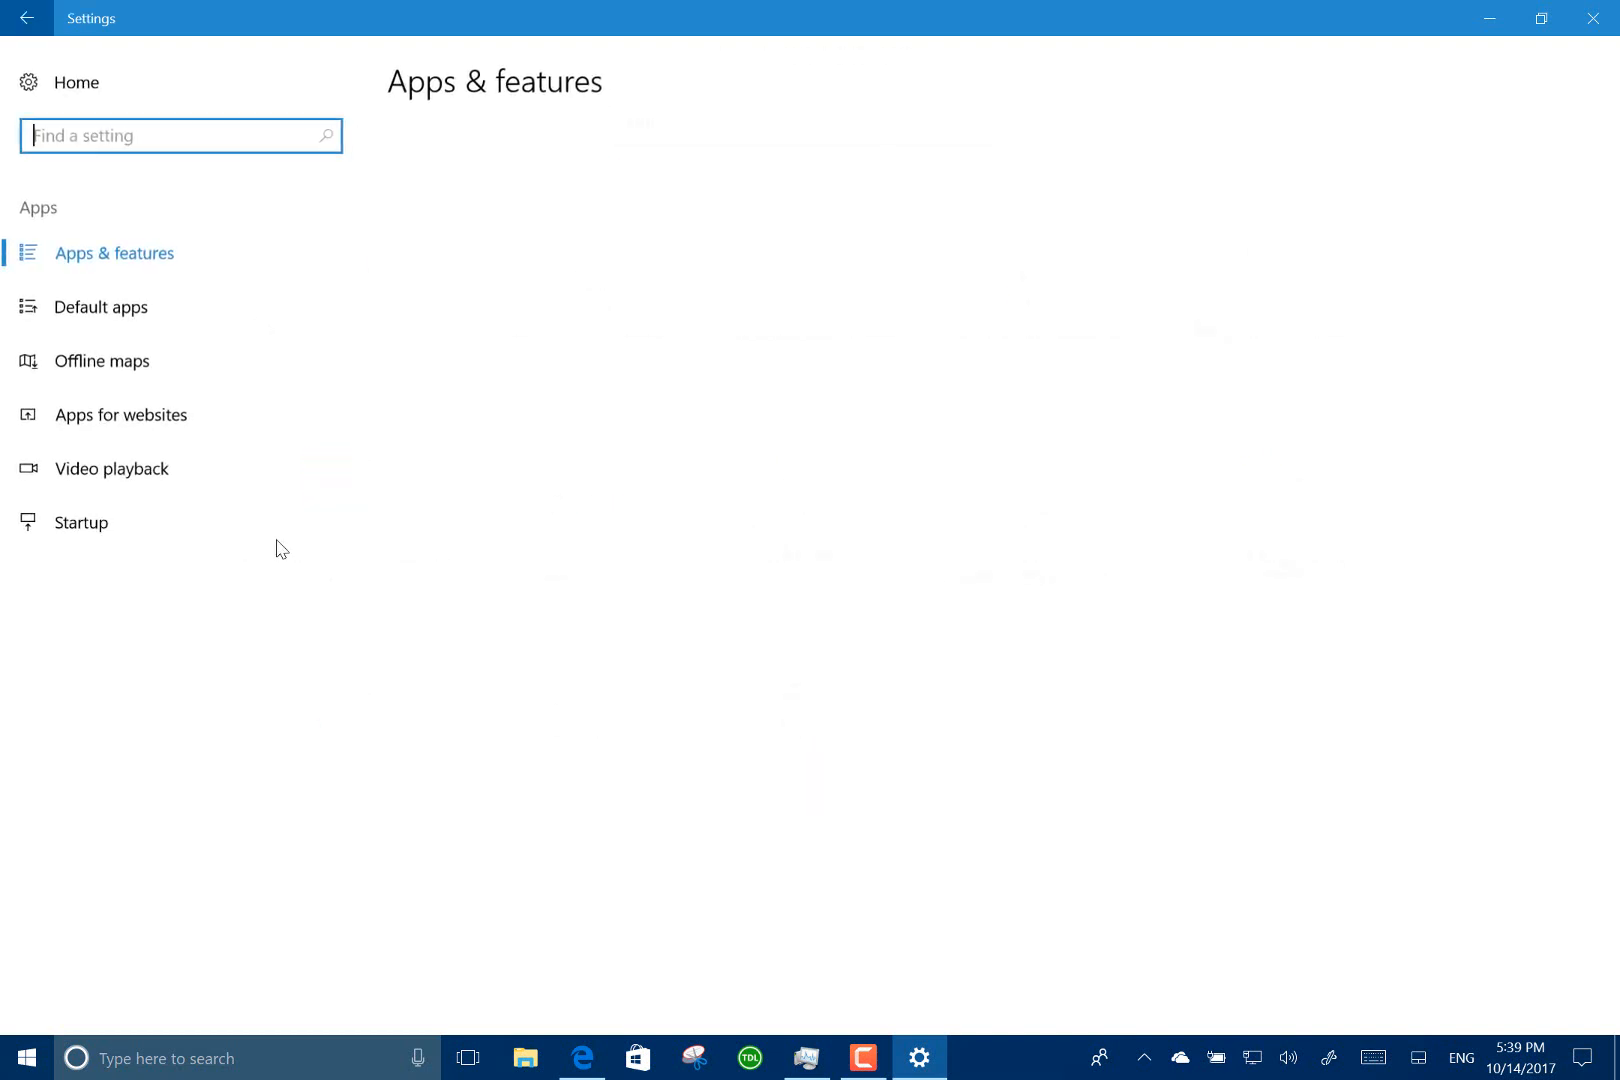
mouse_move(112, 540)
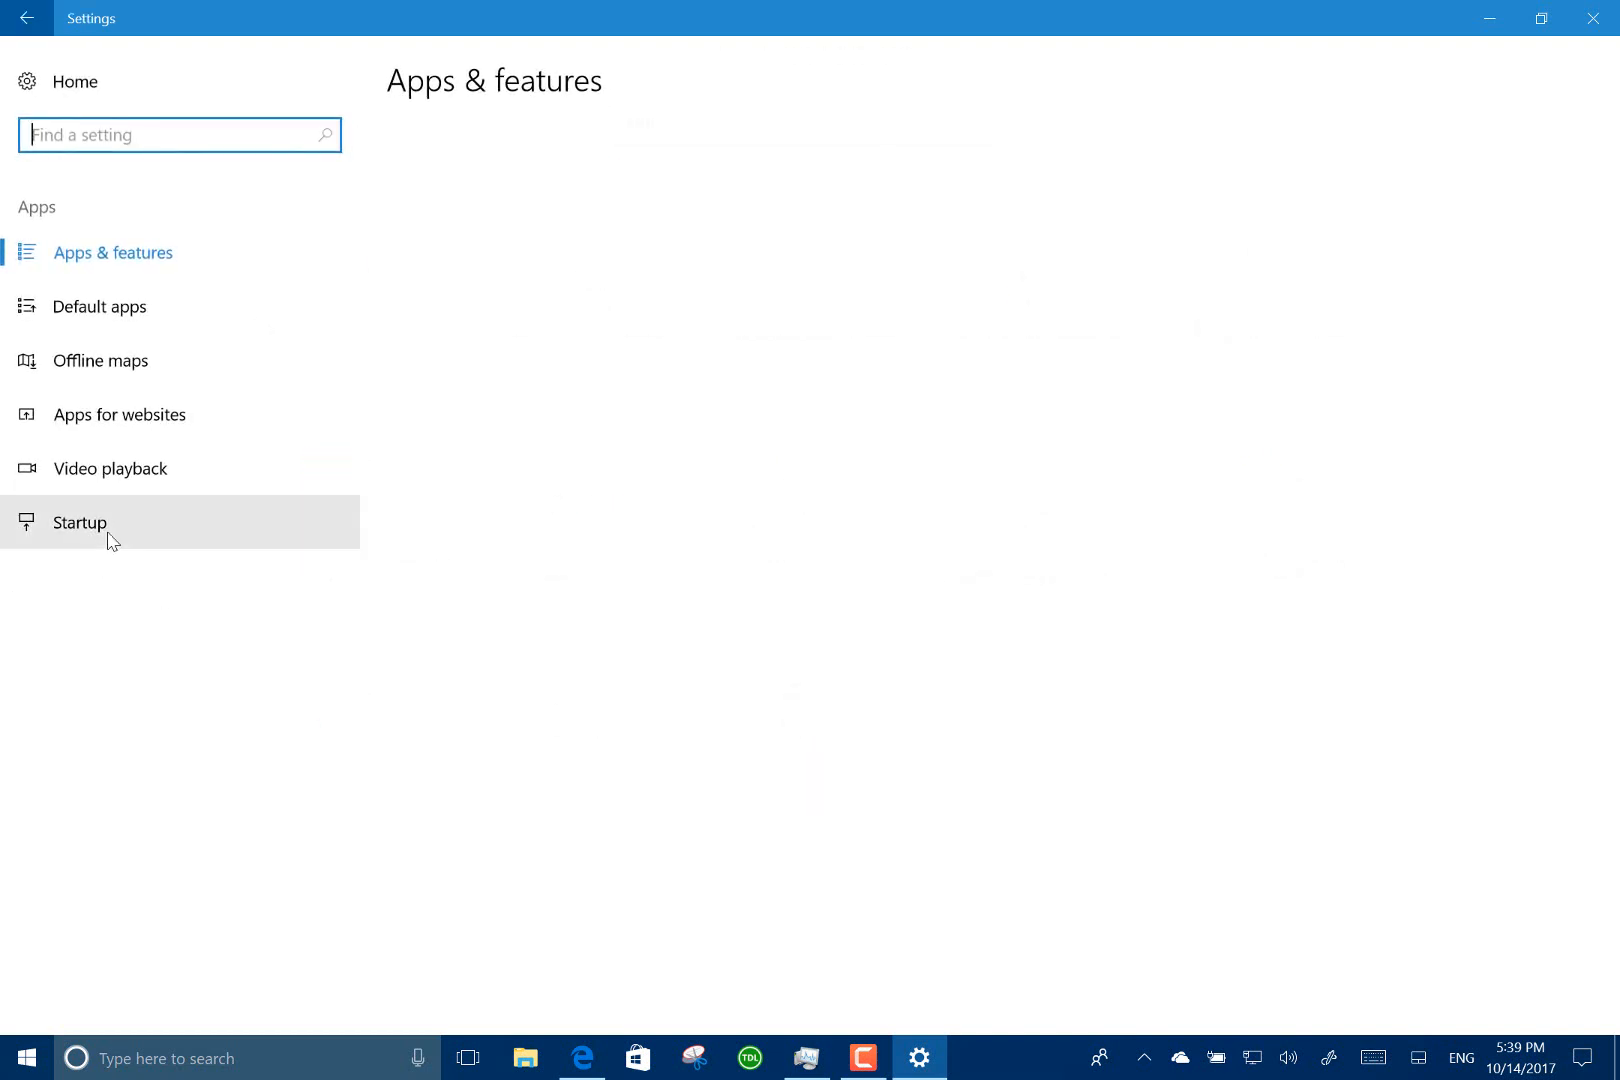
click(80, 522)
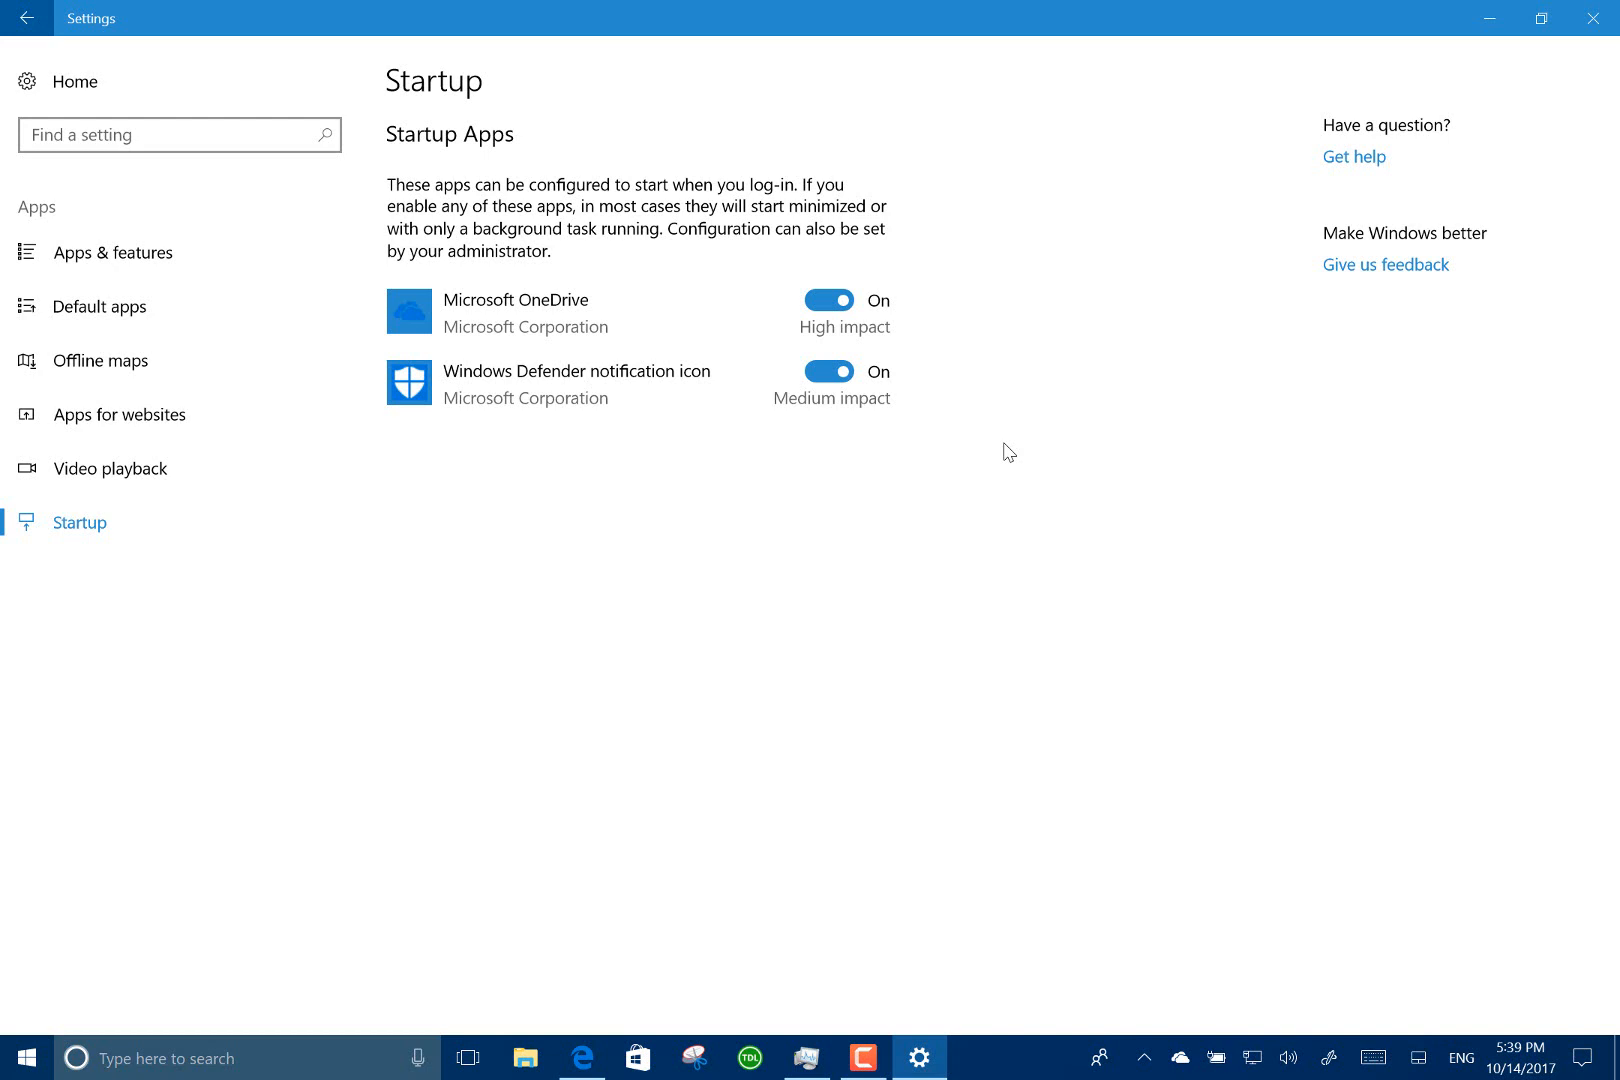
mouse_move(780, 314)
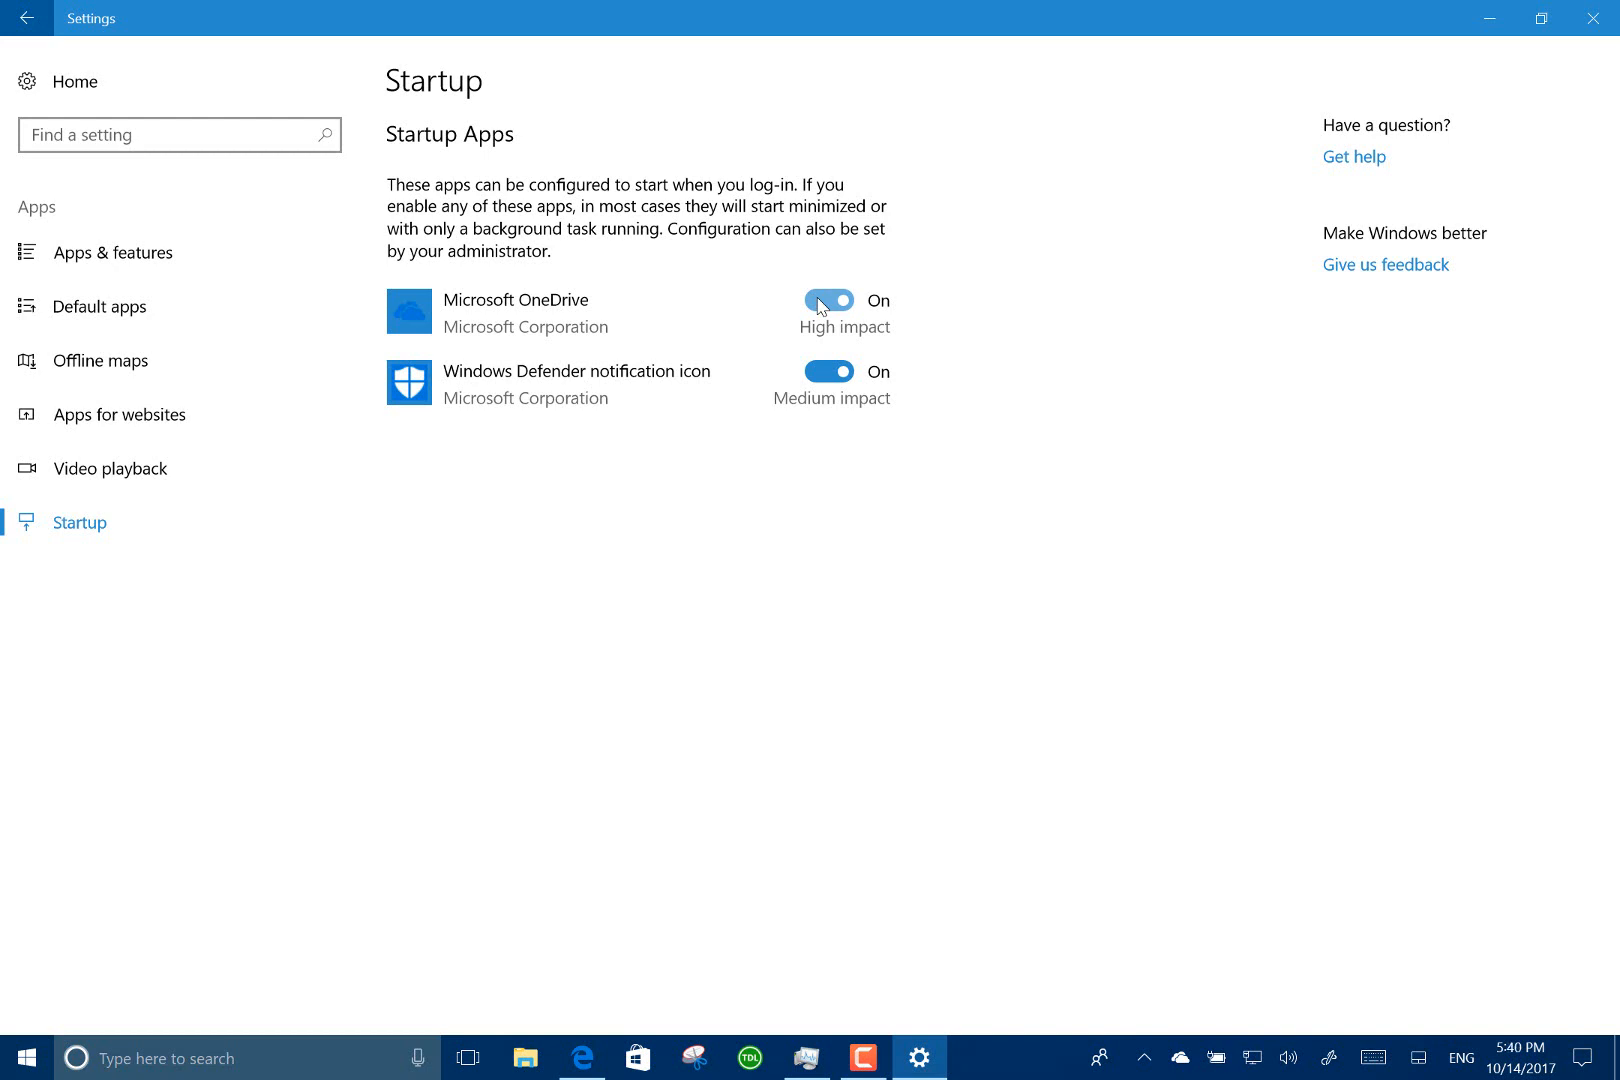
mouse_move(780, 184)
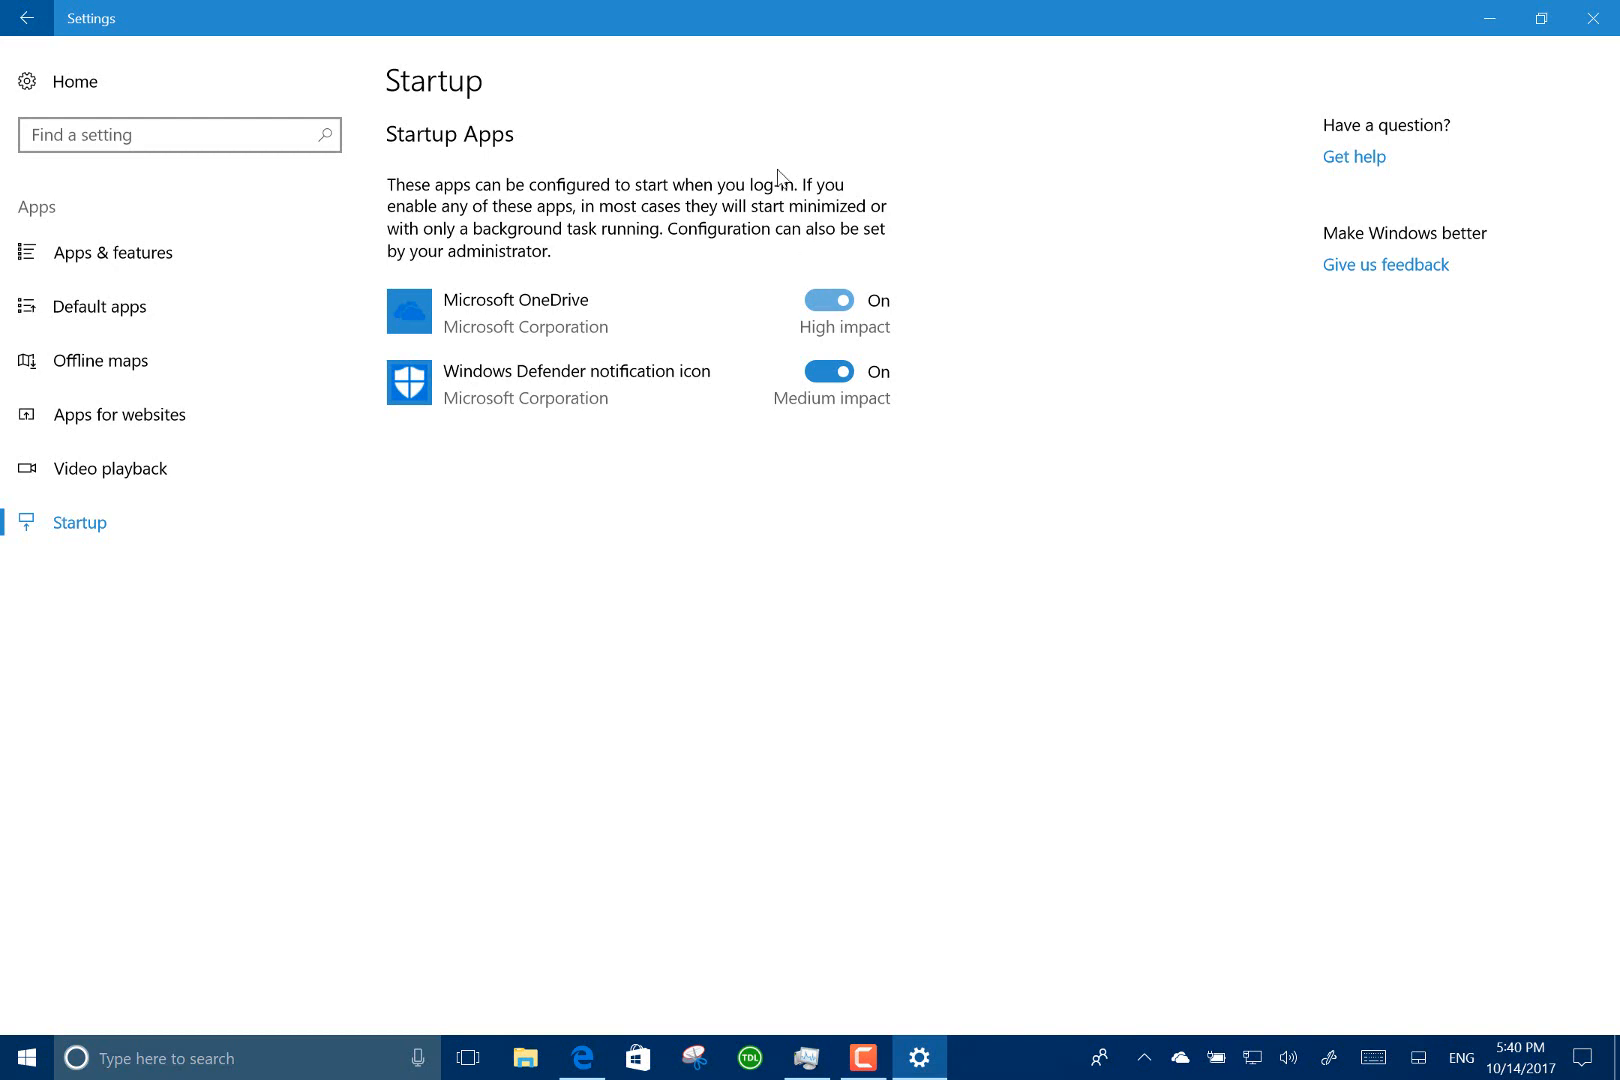
Search 'st' and show Storage: drive C 119 GB with 55.0 GB used, Storage sense off.
text(s)
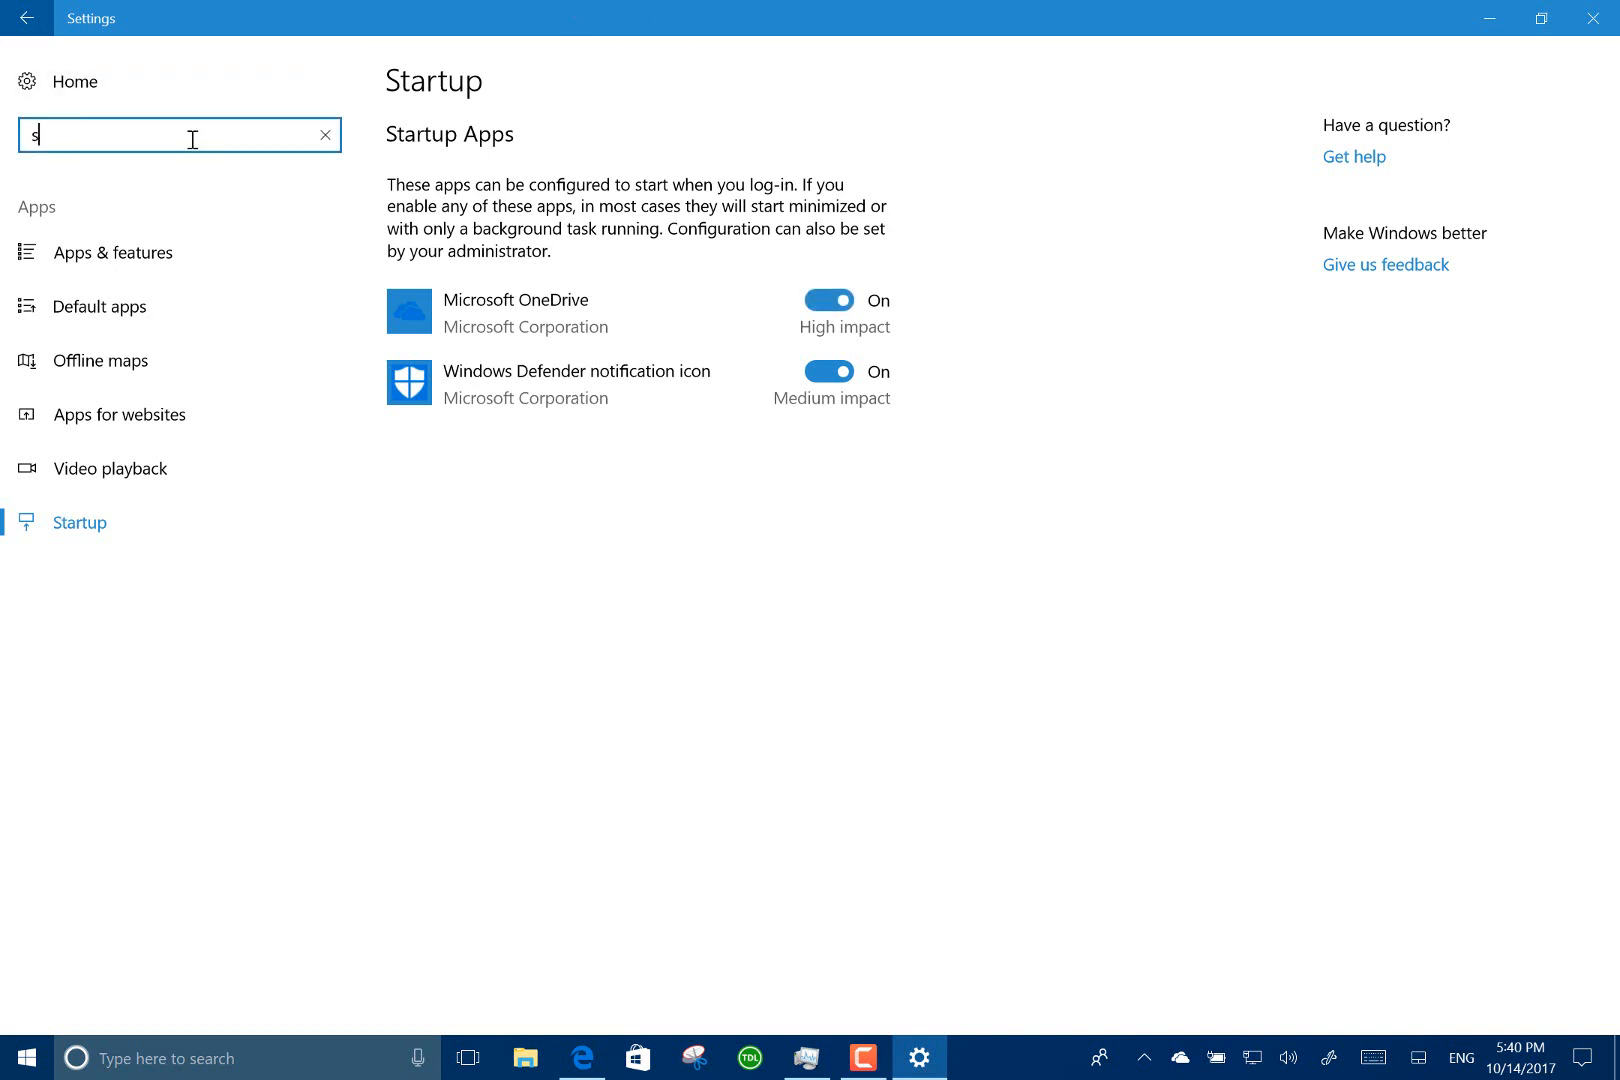
text(t)
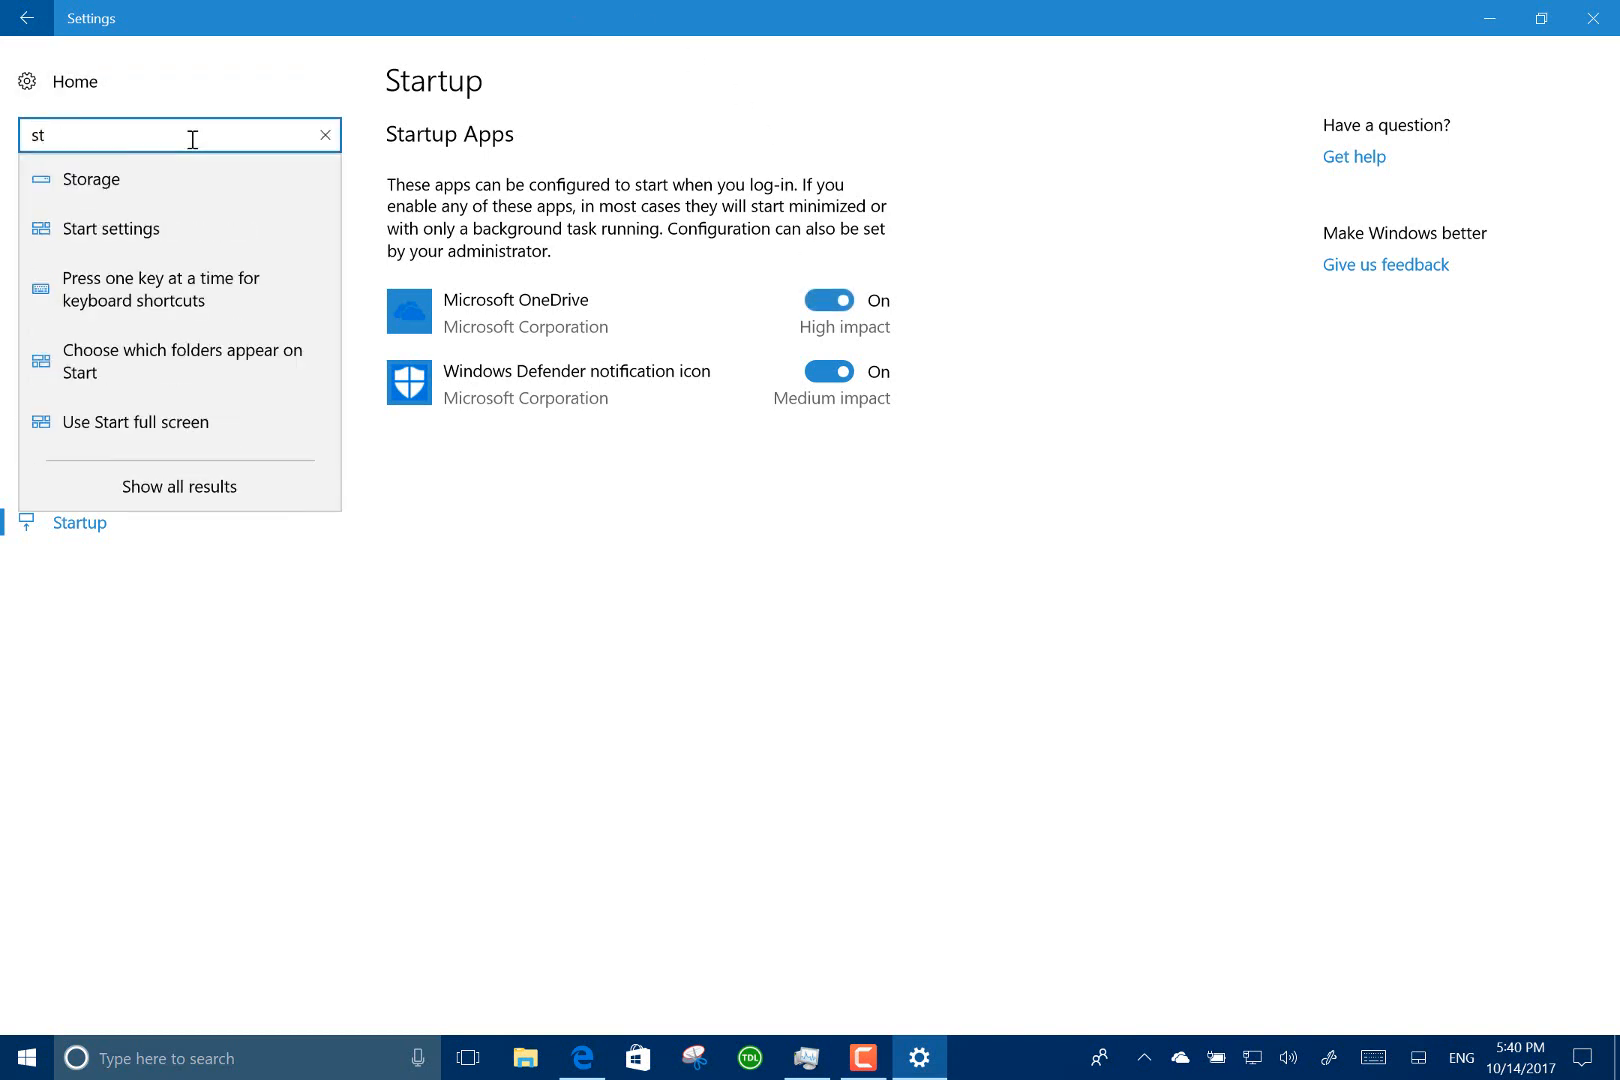
click(90, 180)
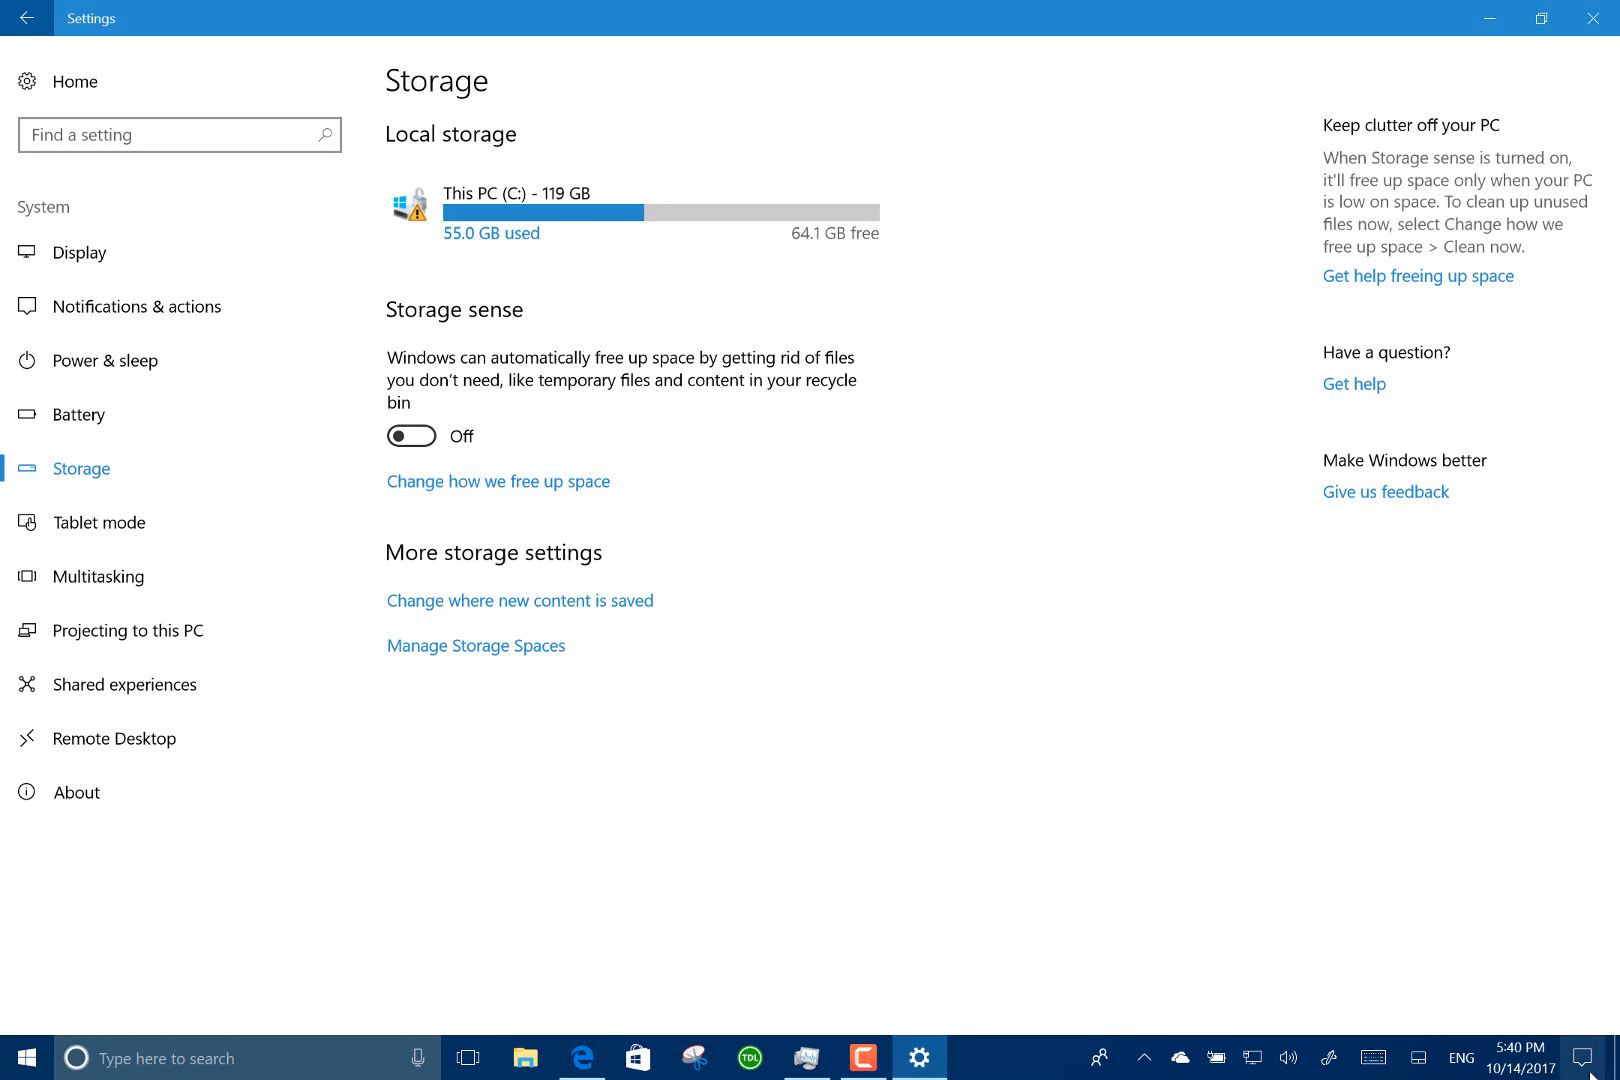
click(1582, 1056)
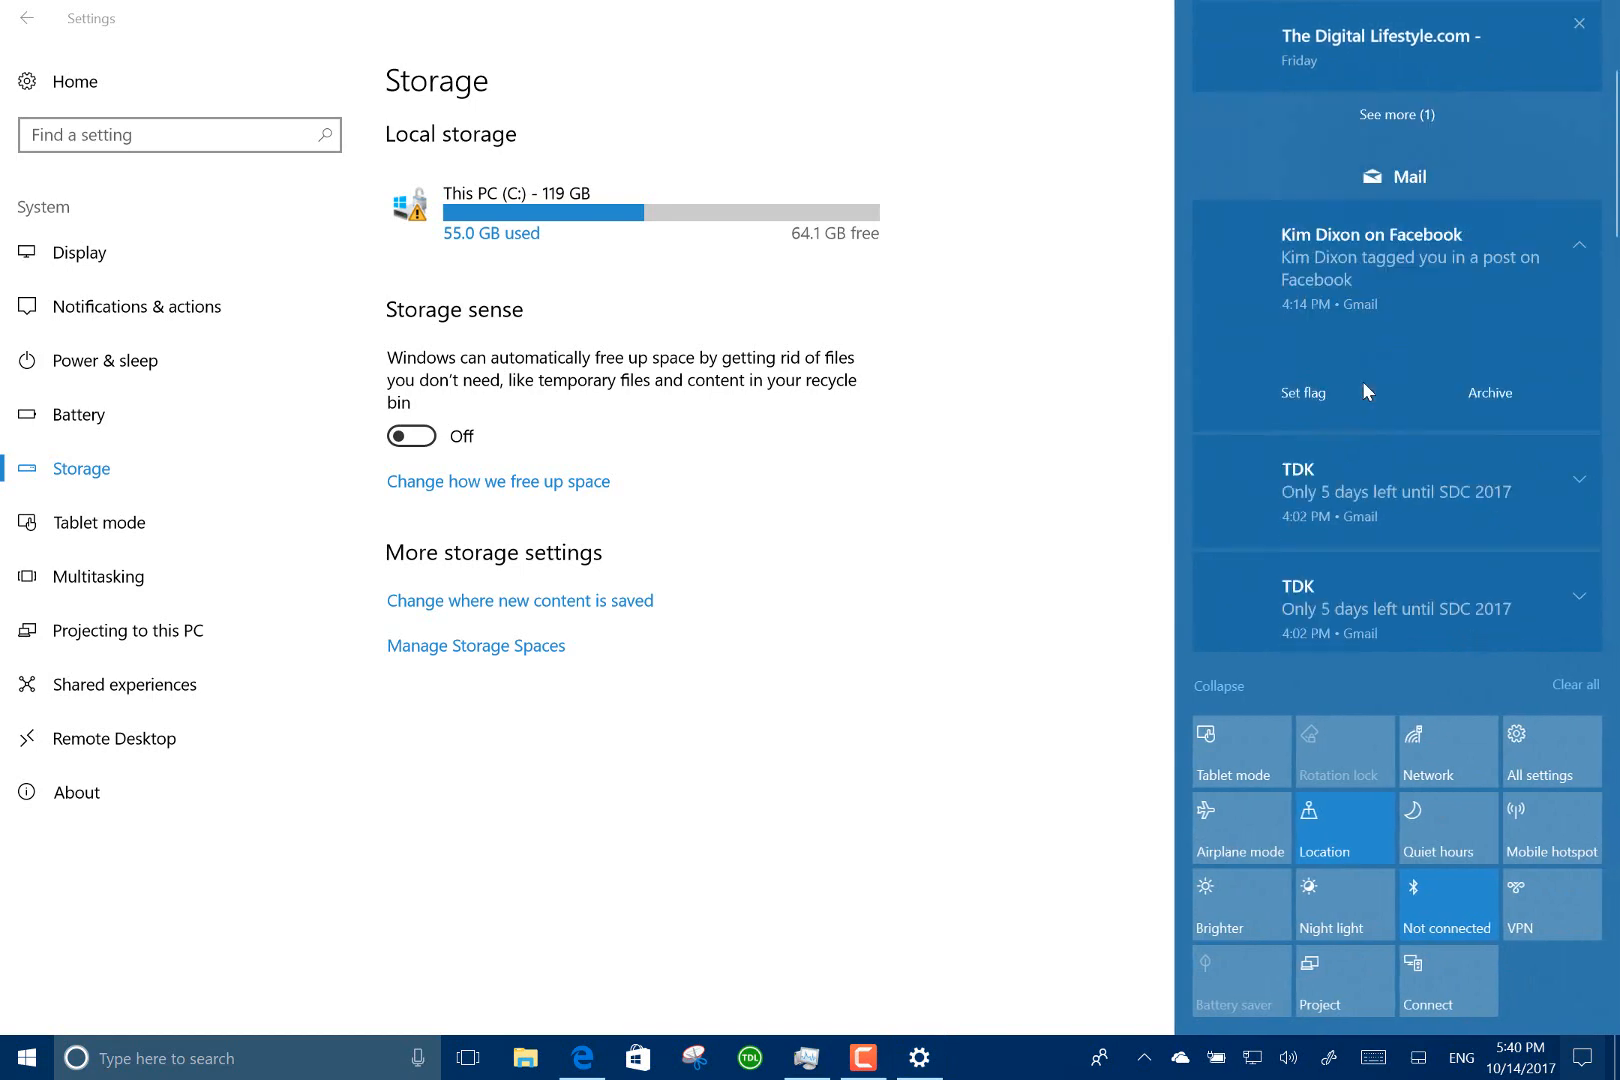
scroll(down, 3)
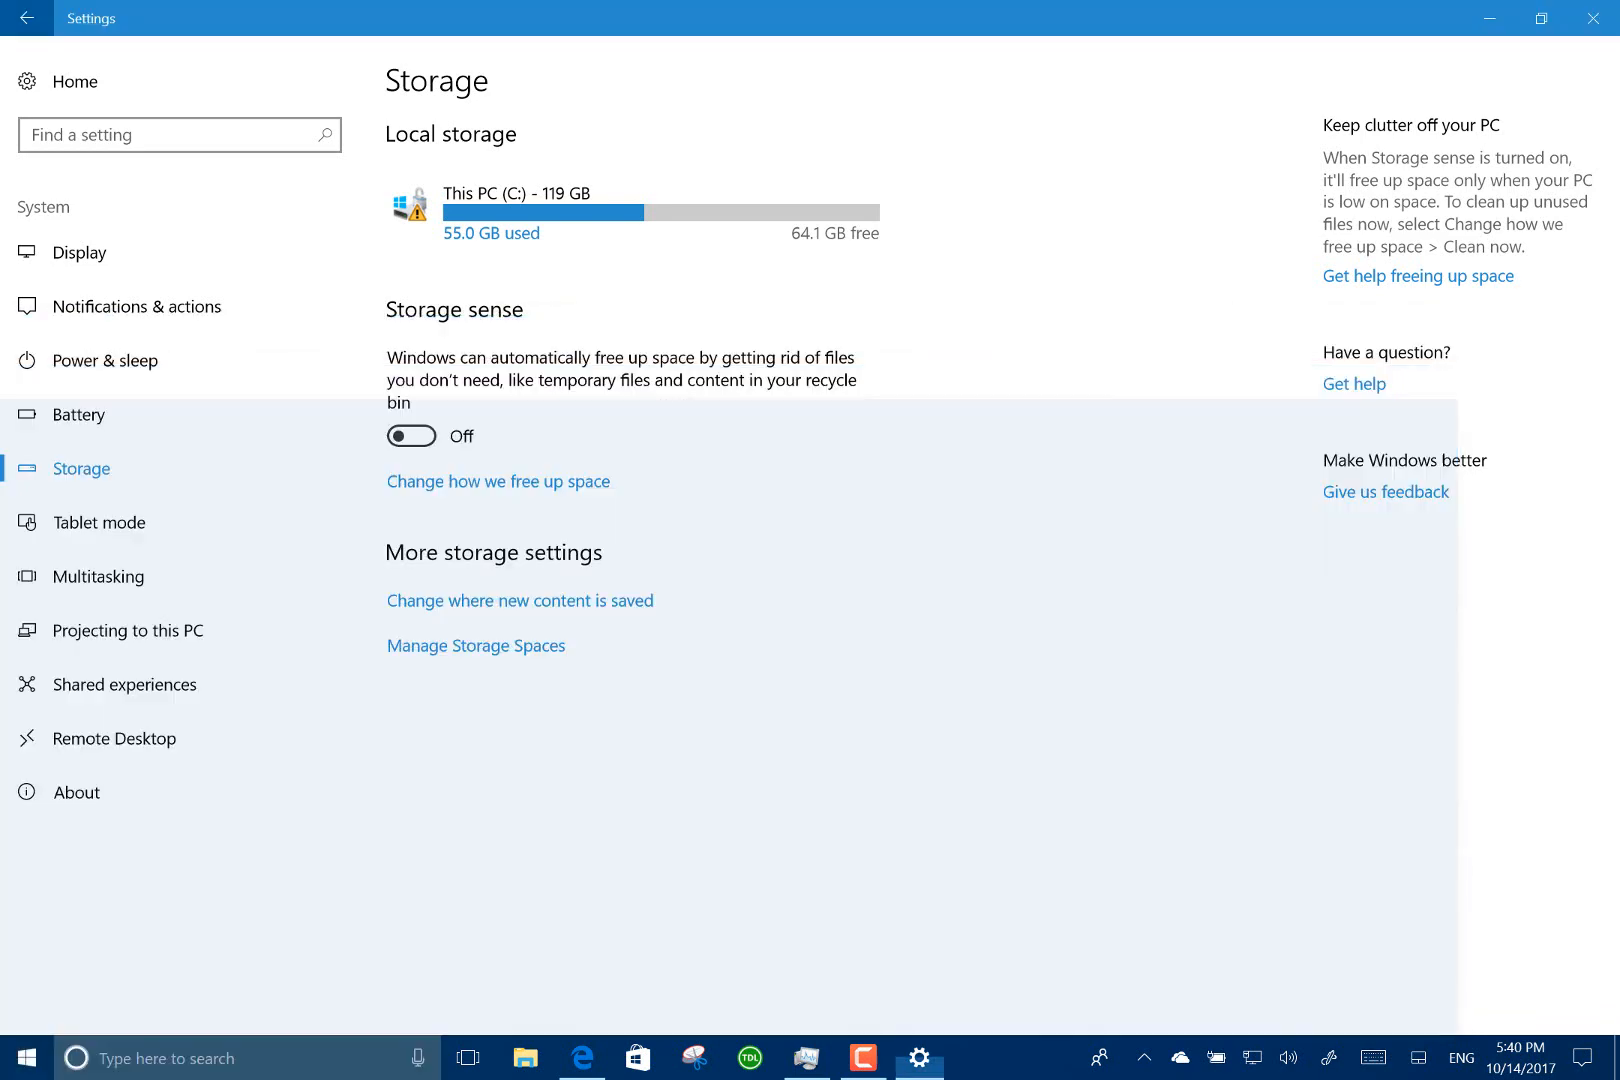
Reach Update & Security > Windows Update and start Check for updates.
click(24, 18)
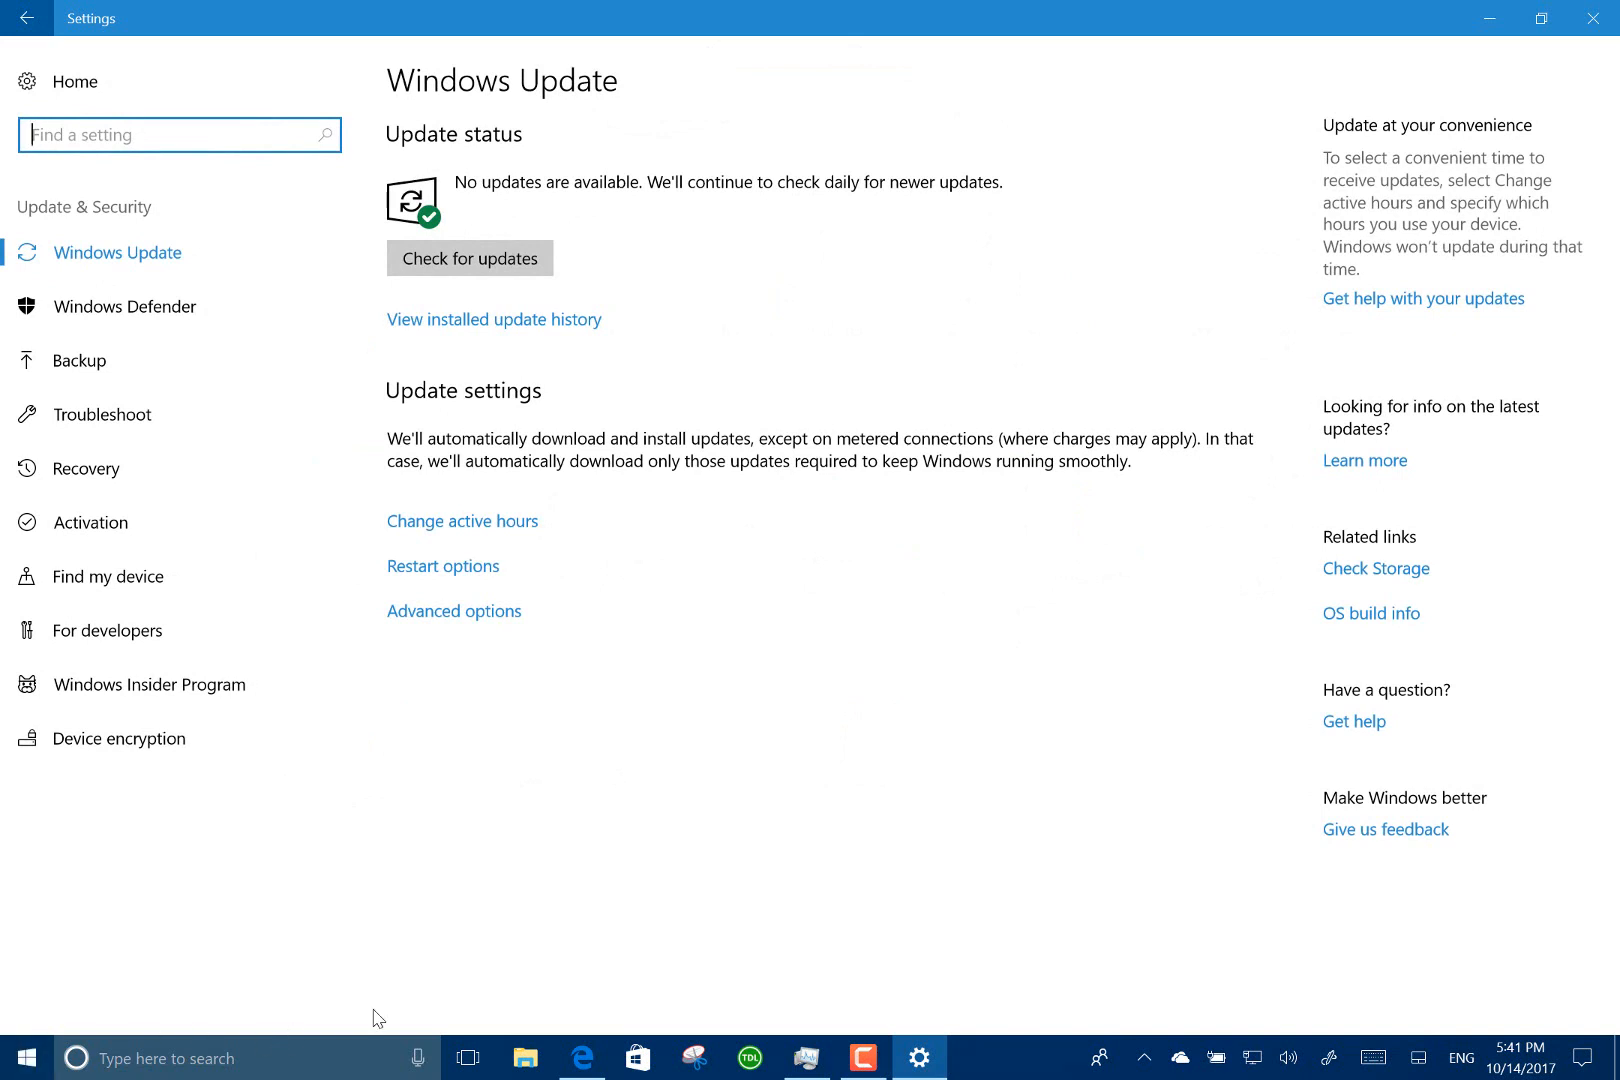
mouse_move(706, 276)
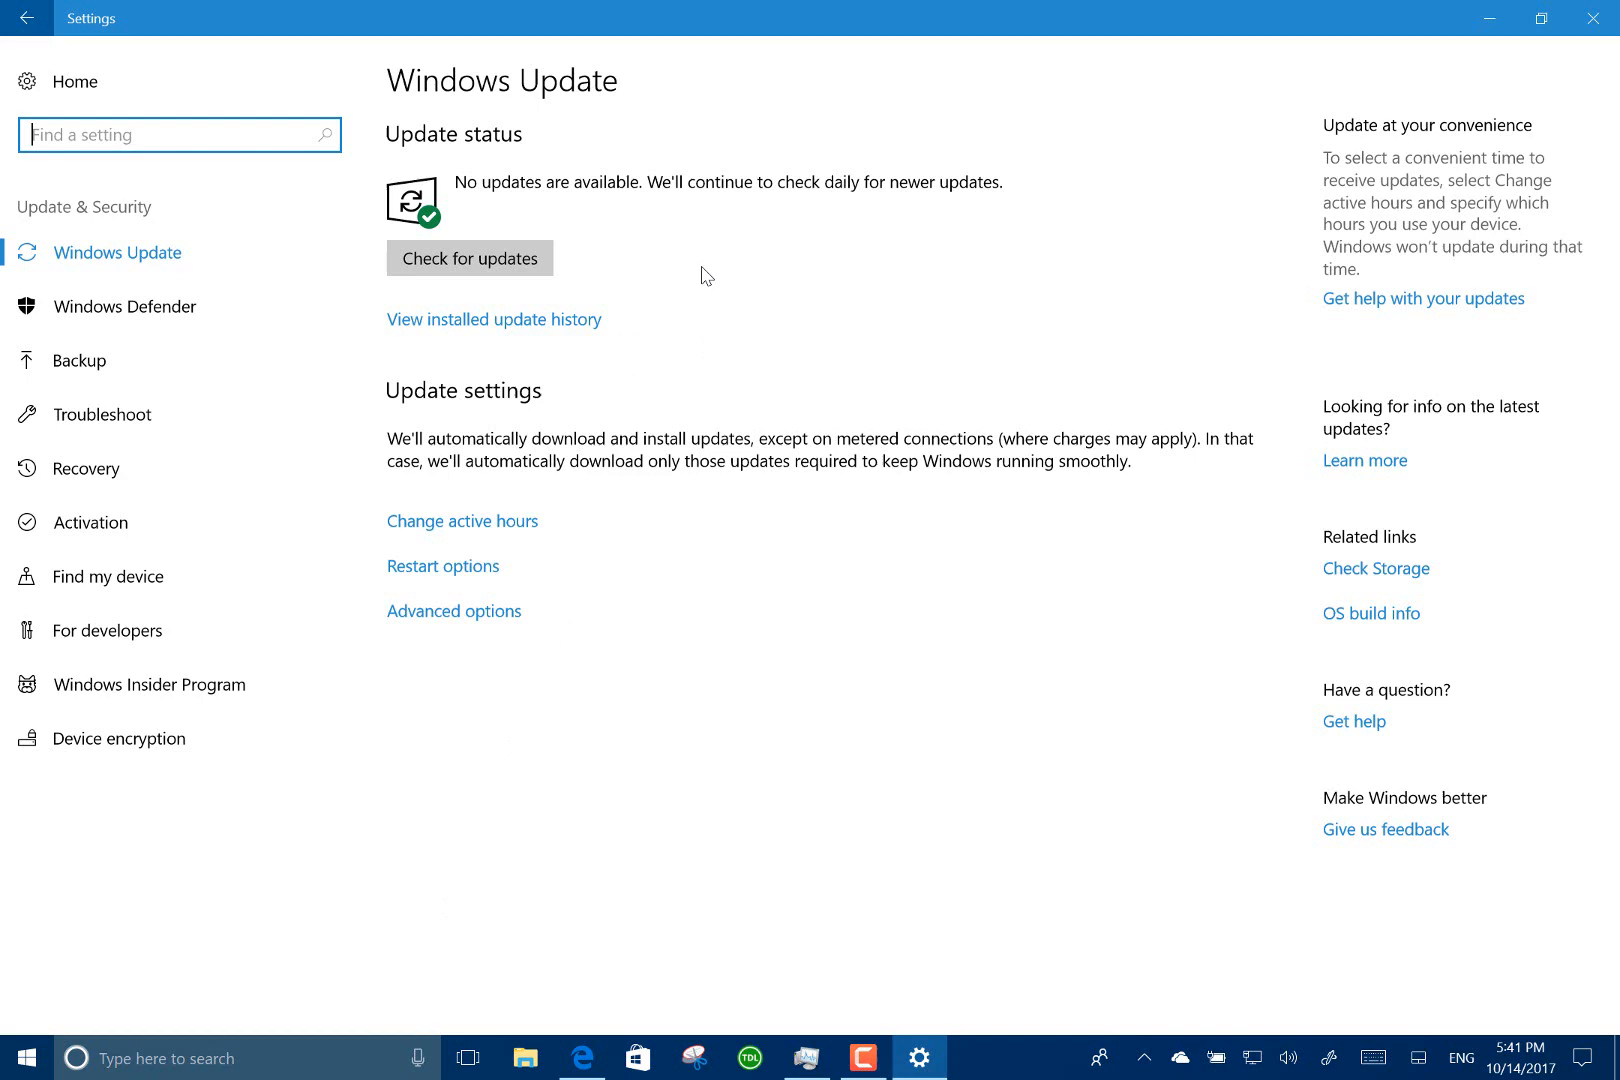
mouse_move(722, 268)
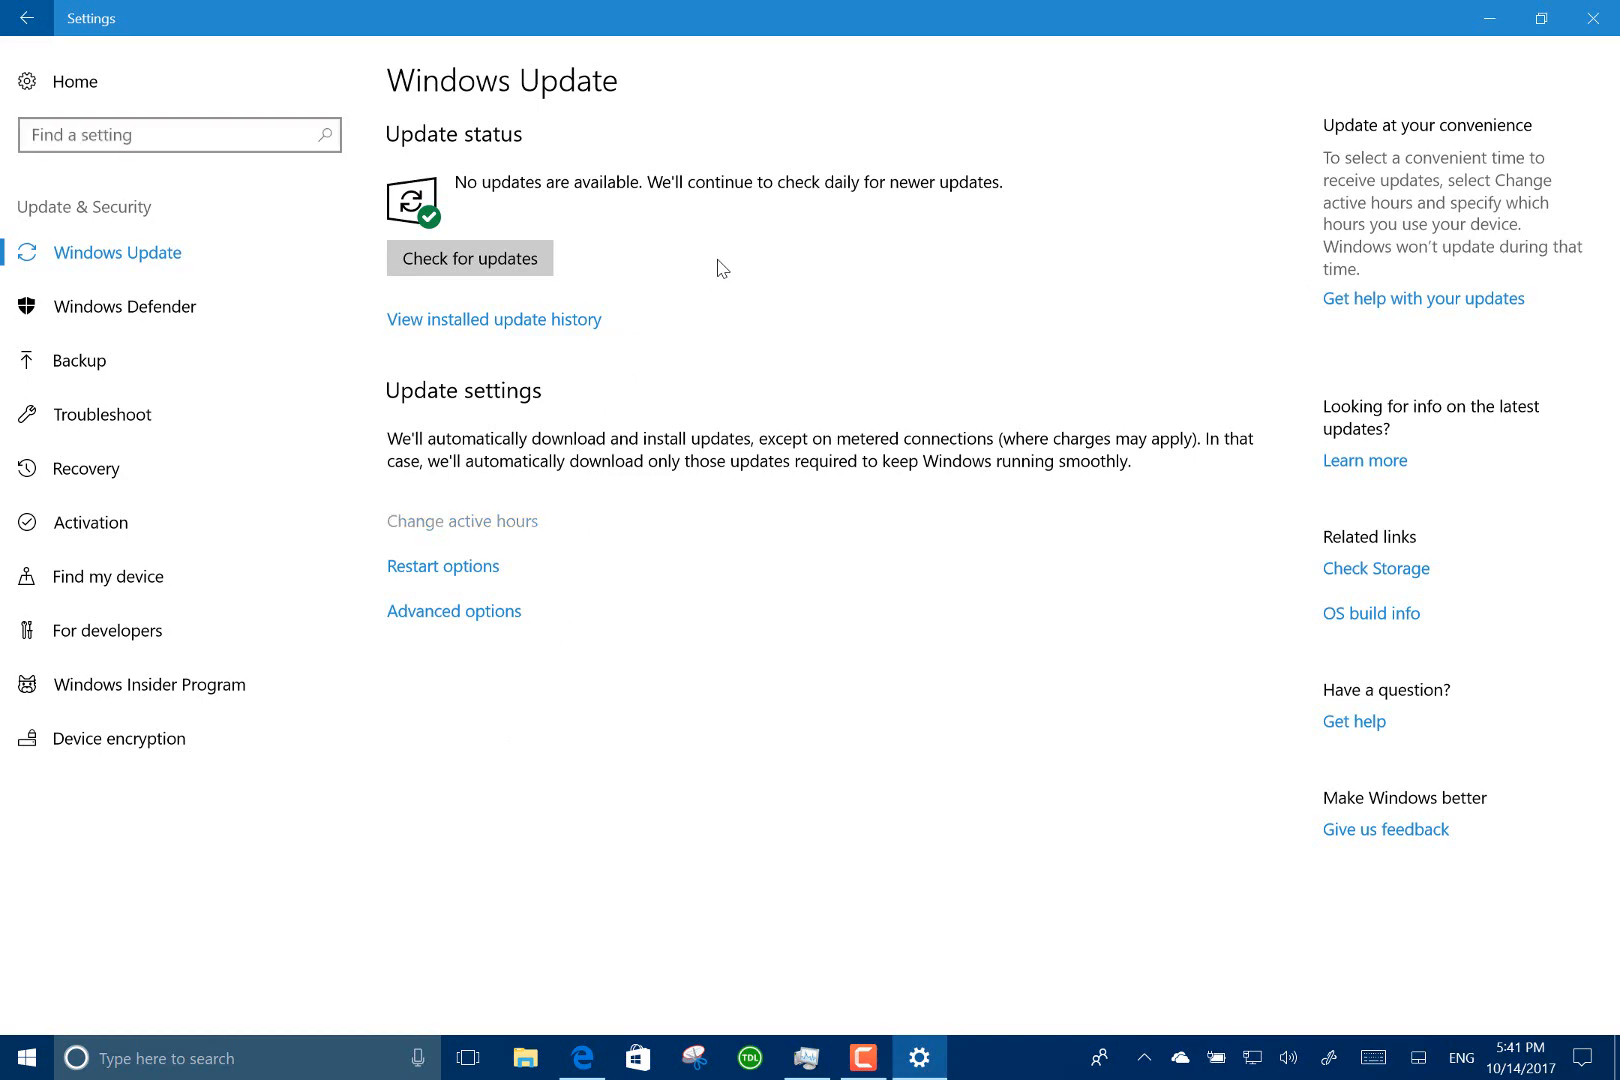
click(462, 522)
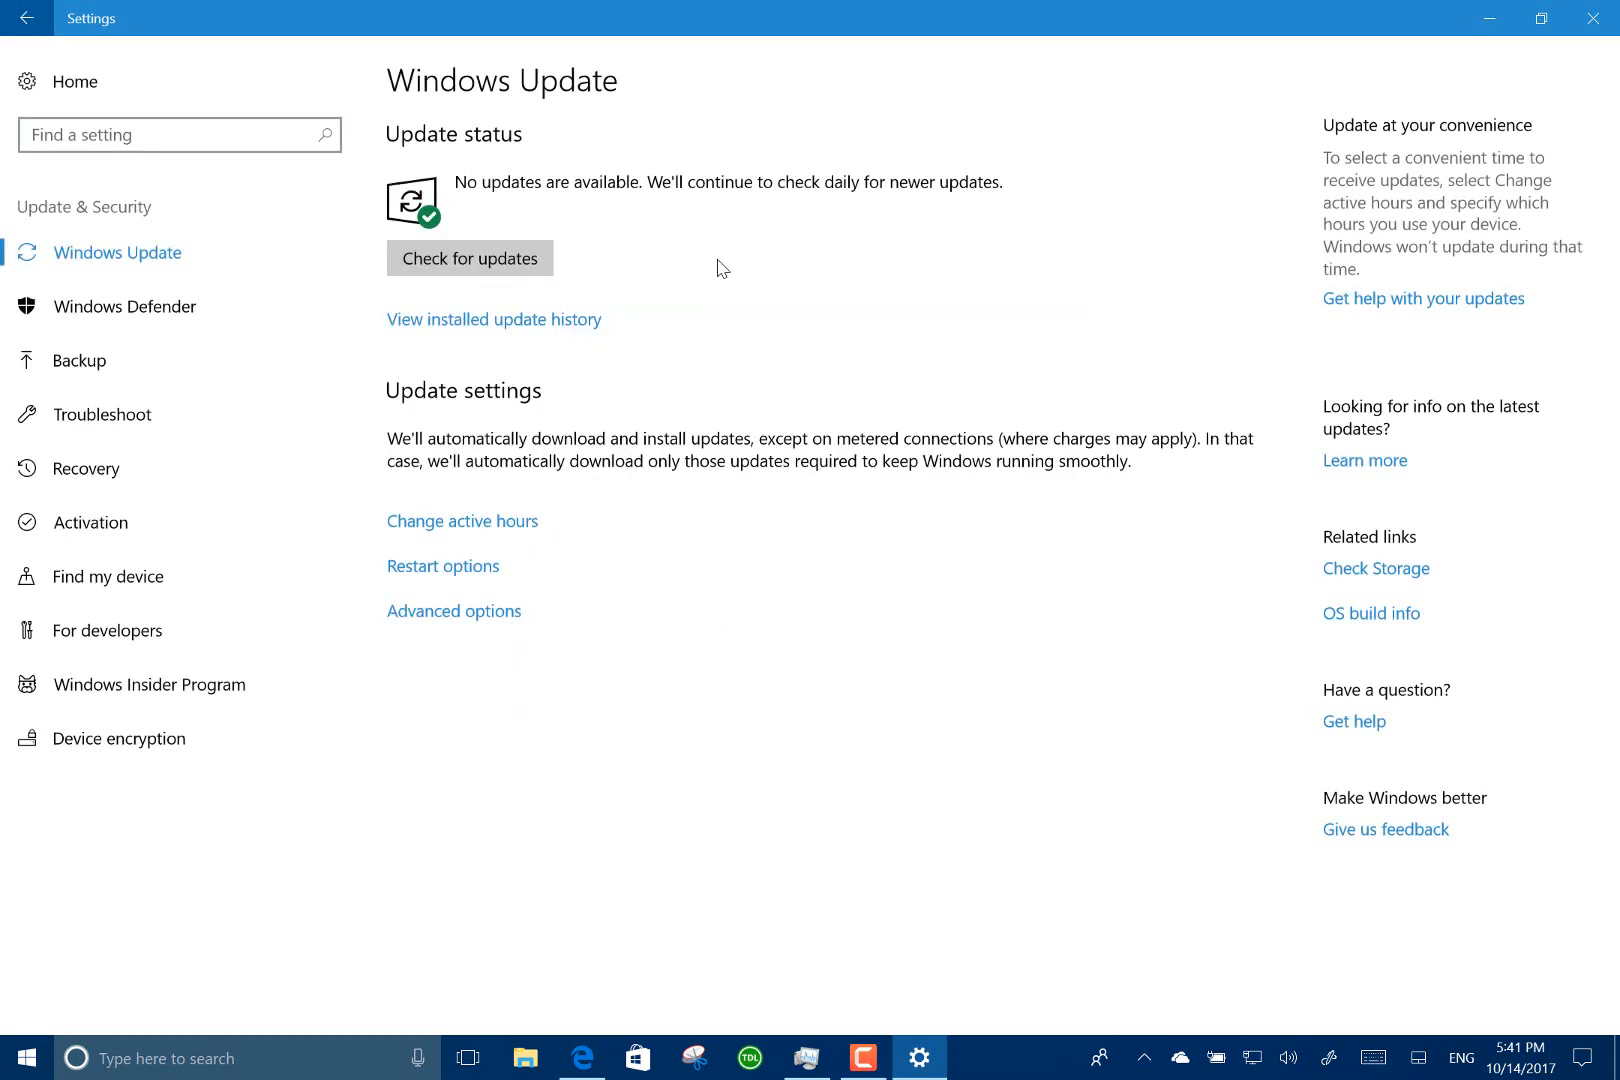
click(470, 258)
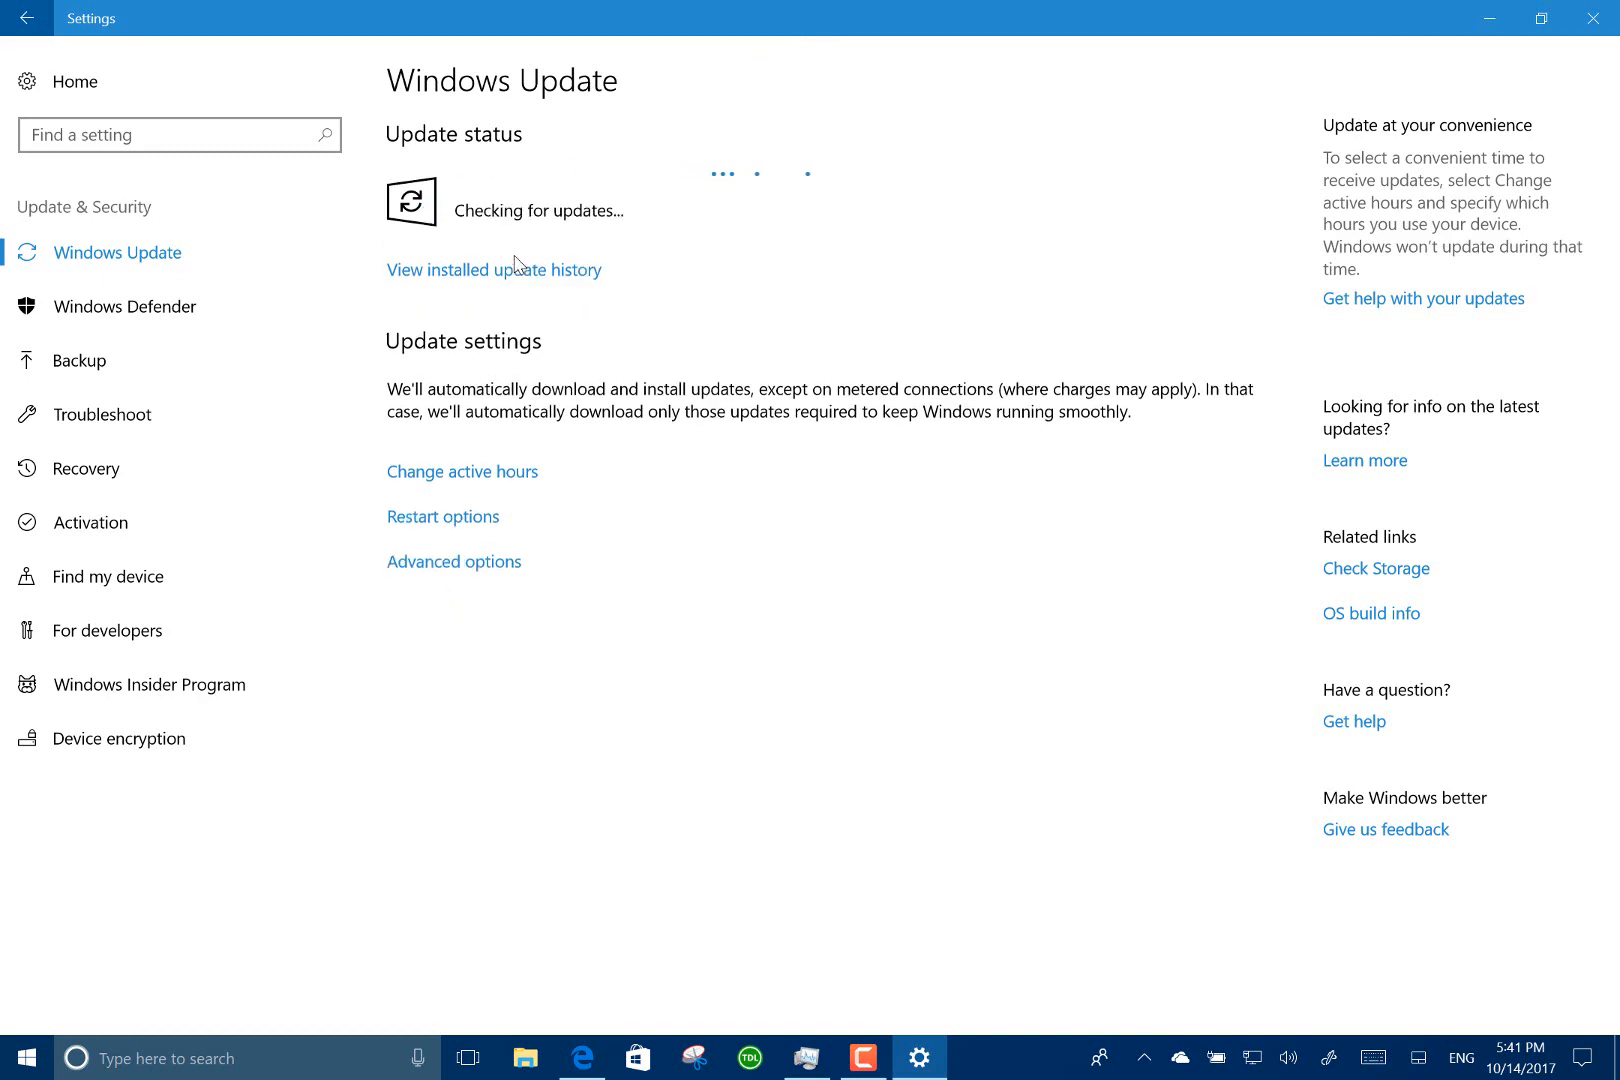
click(460, 472)
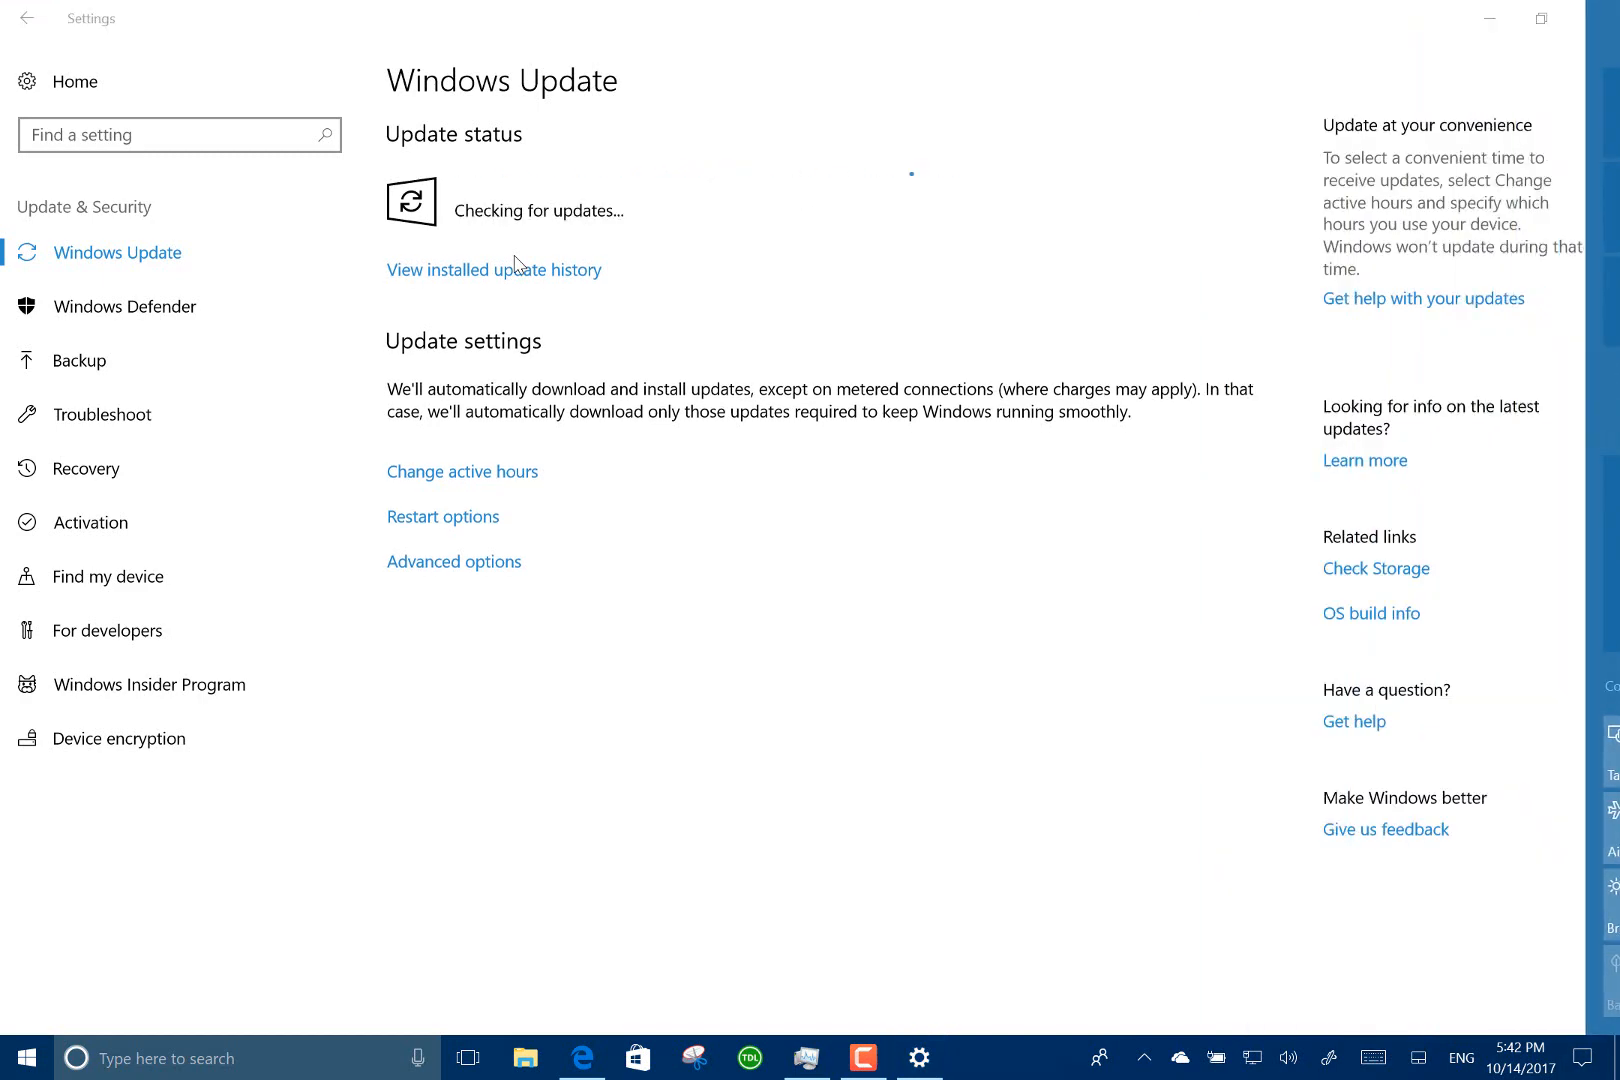
Let the check report the device up to date as of 5:42 PM, then bring up Start.
click(1578, 1058)
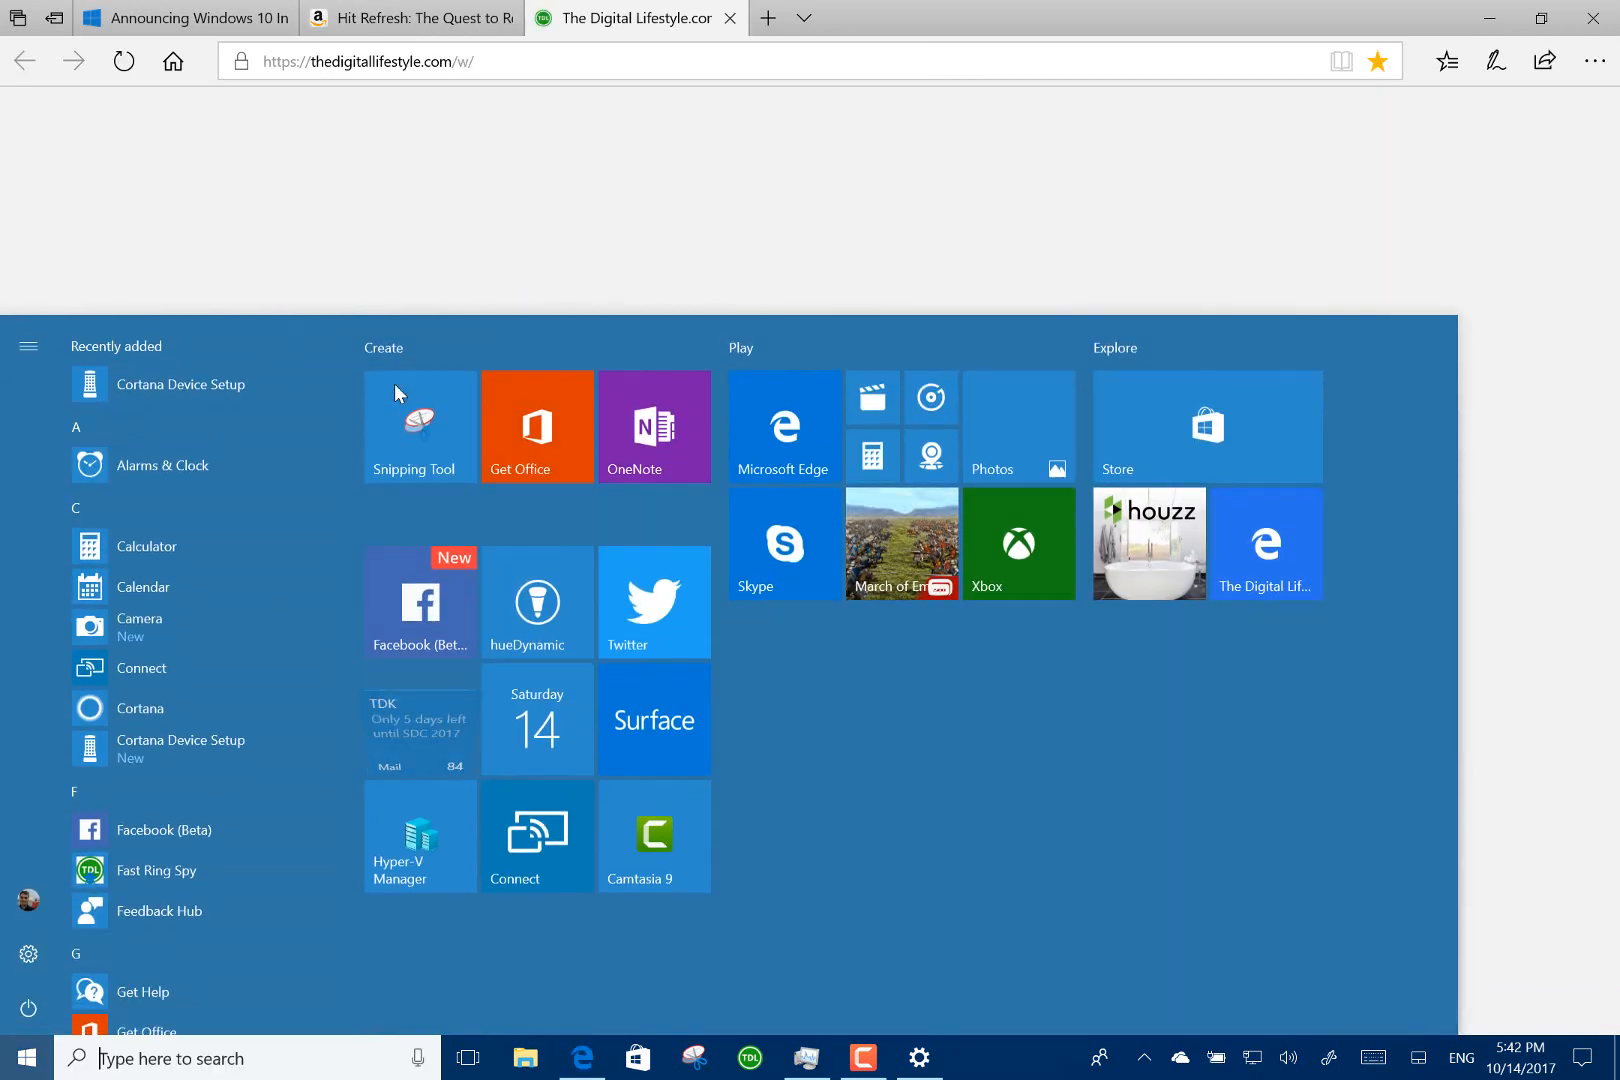
click(918, 1056)
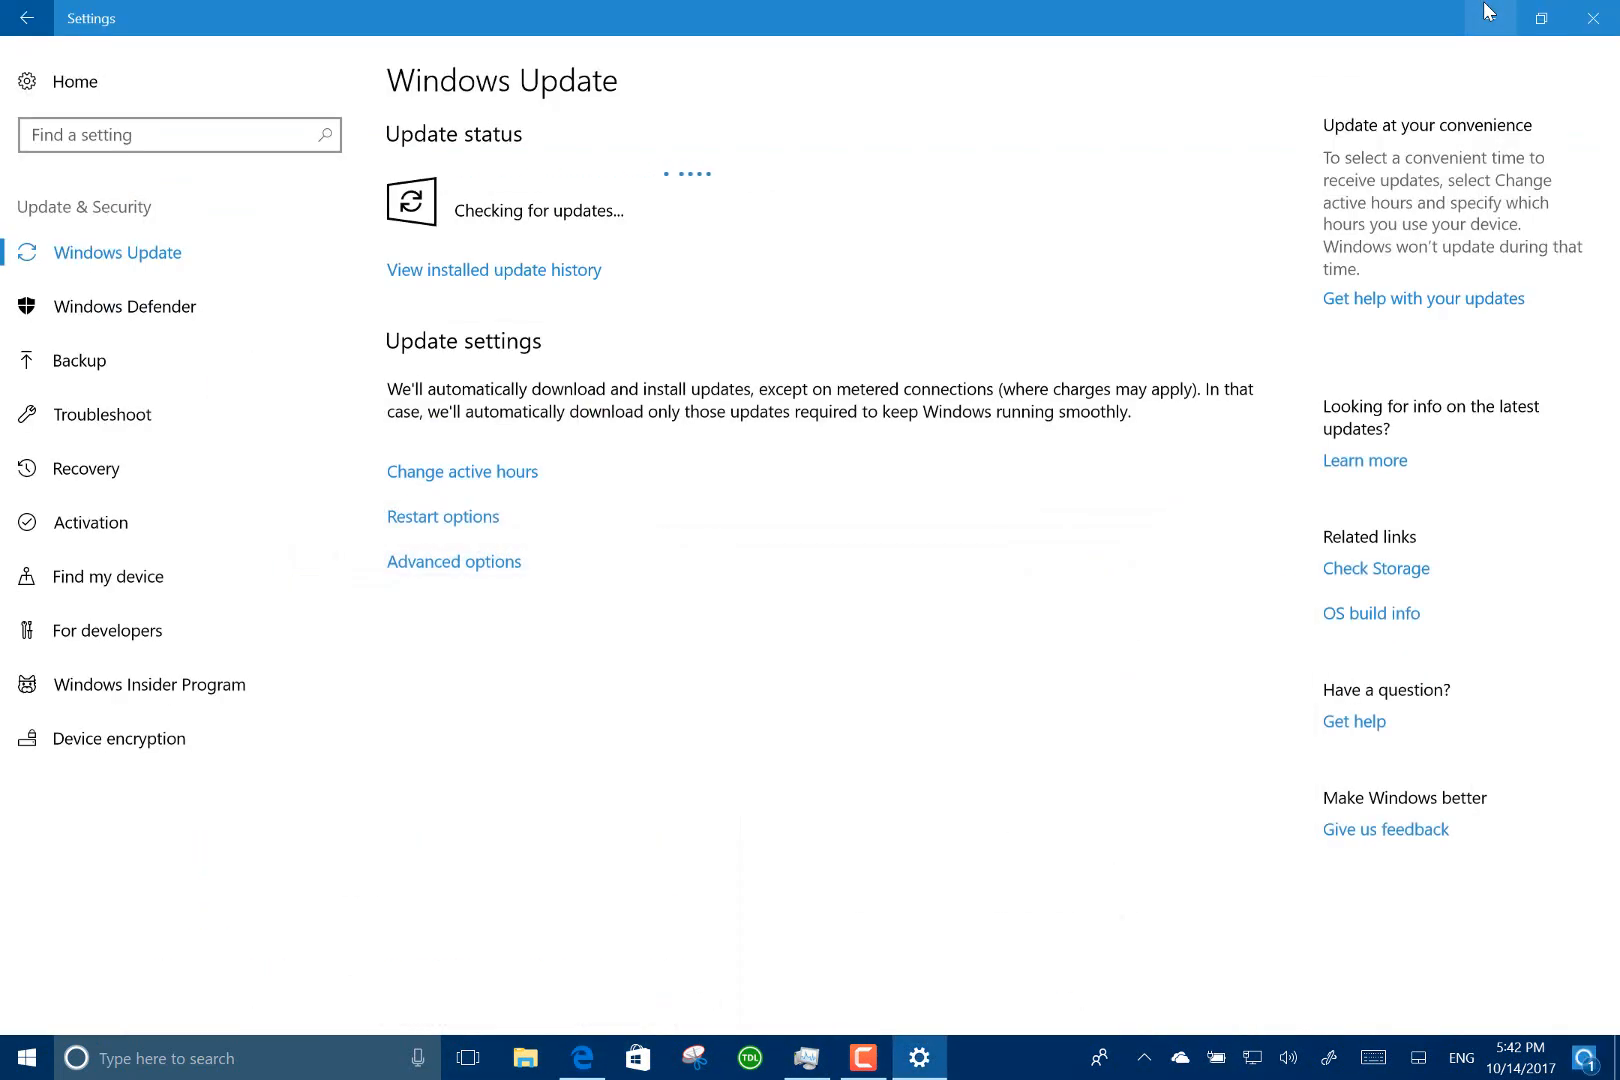
mouse_move(1488, 18)
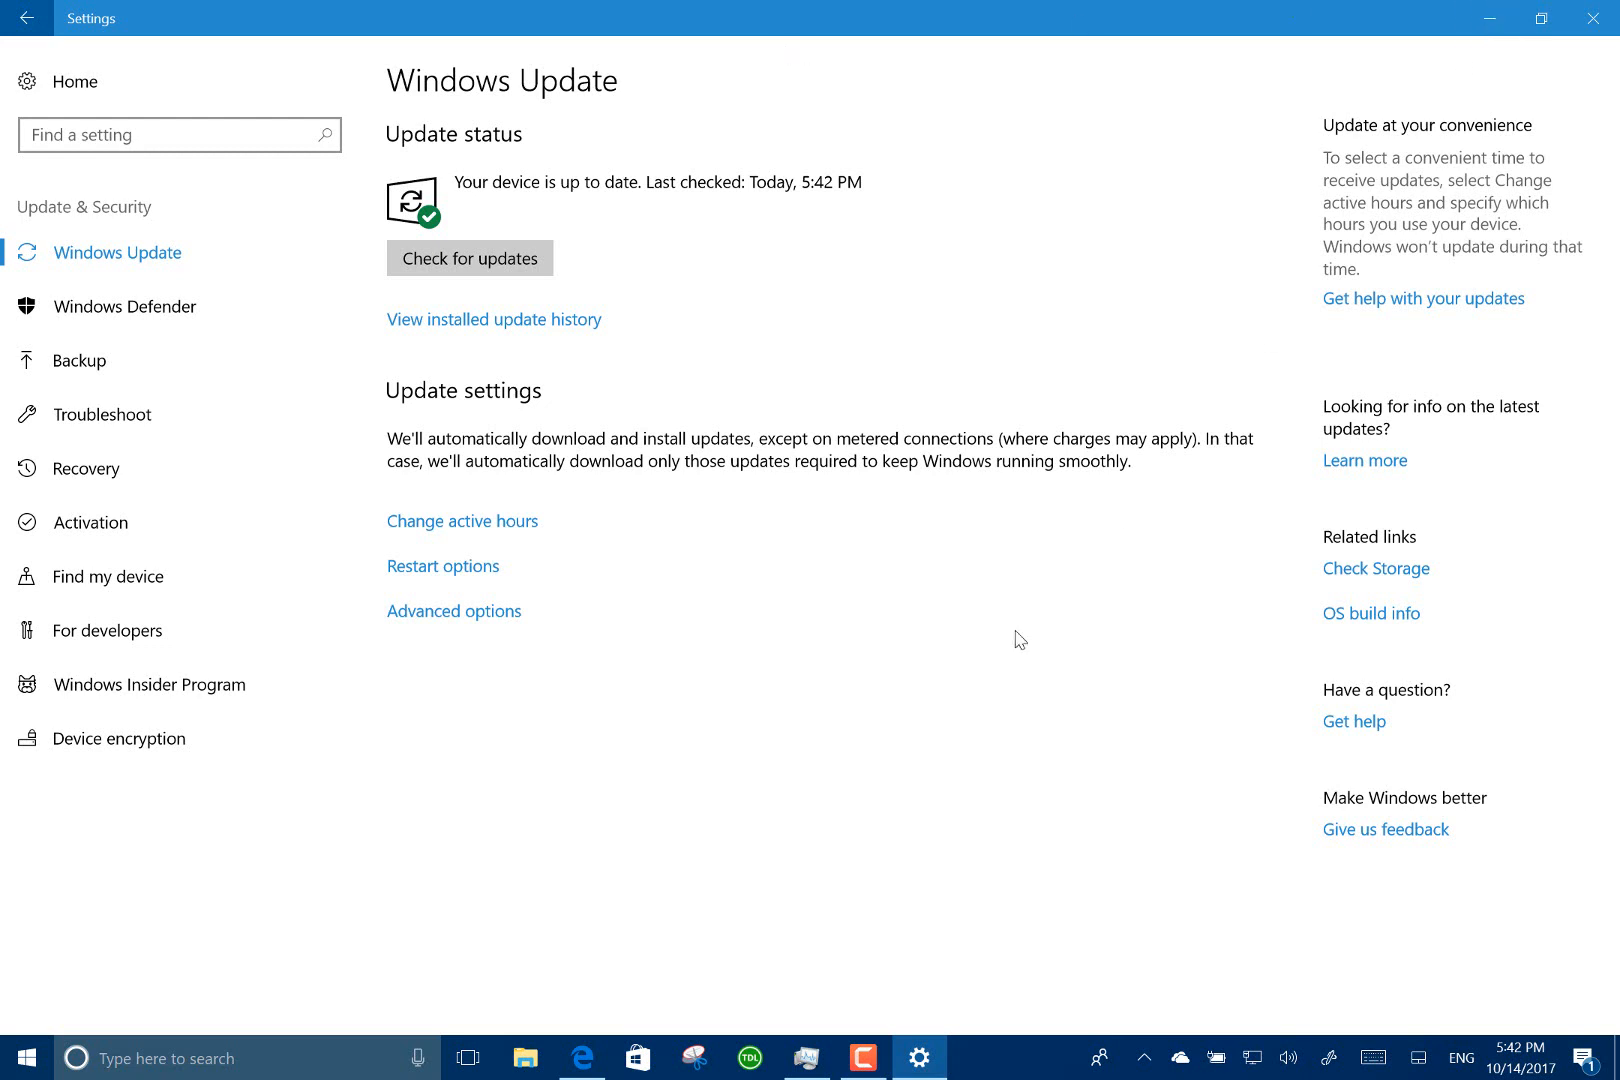
mouse_move(848, 650)
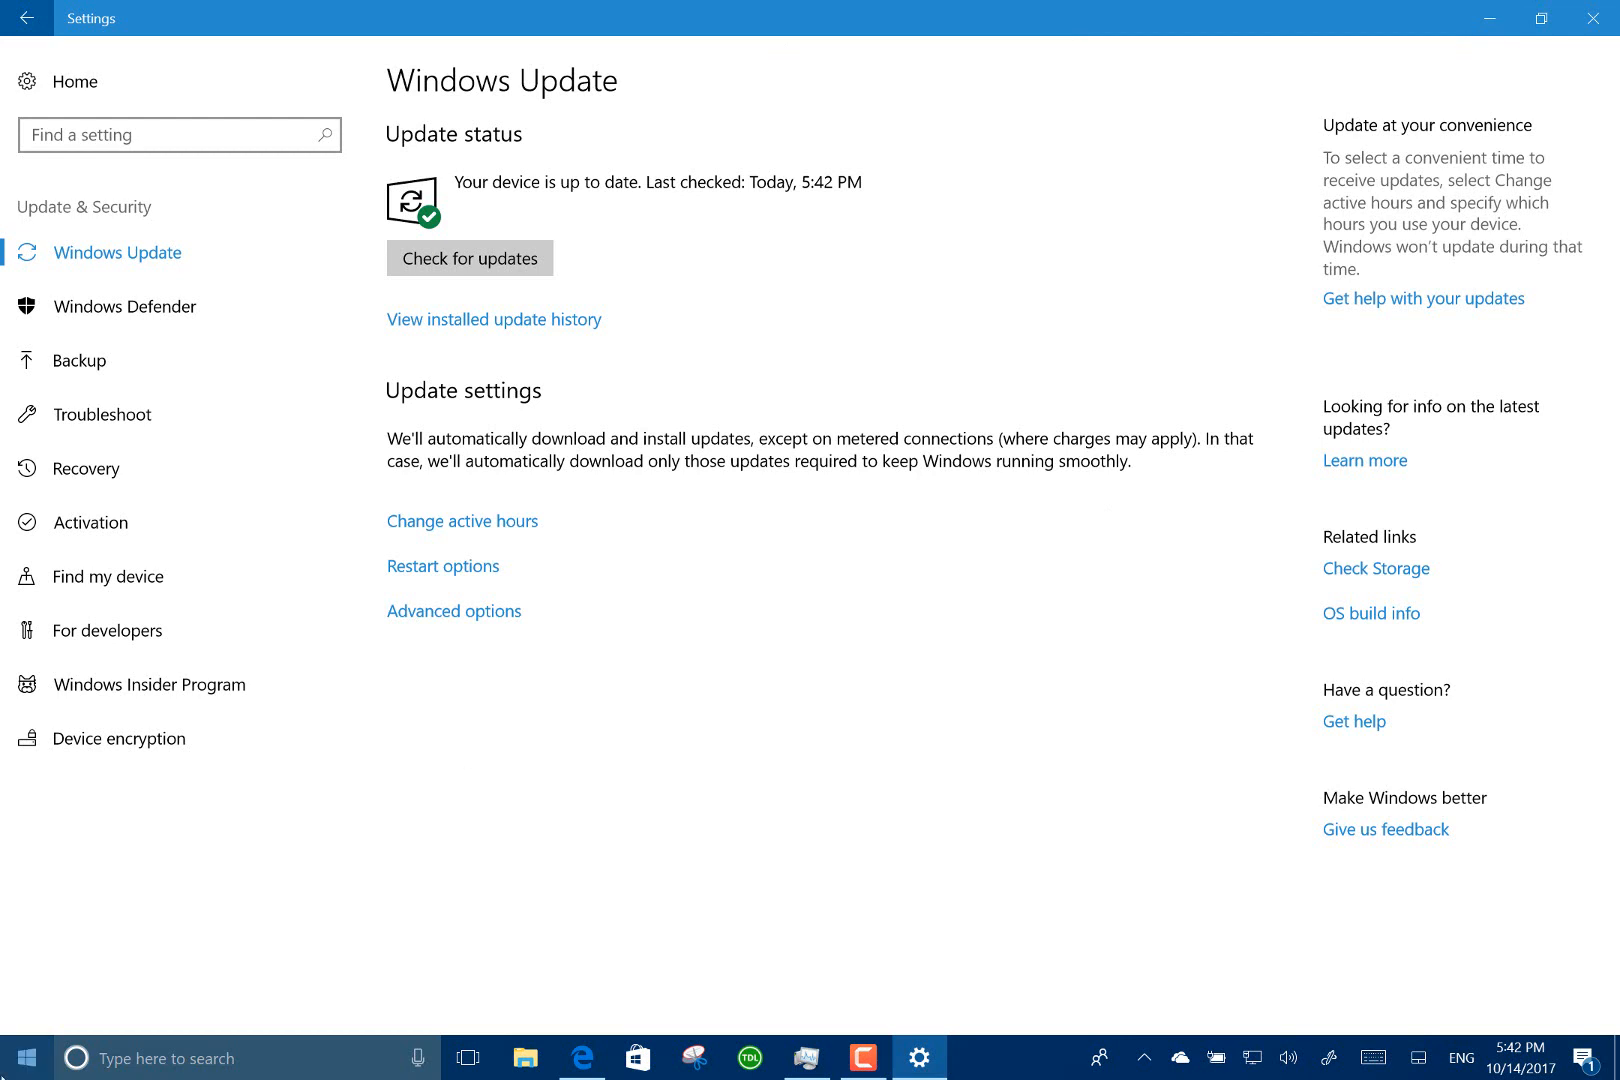
click(32, 1058)
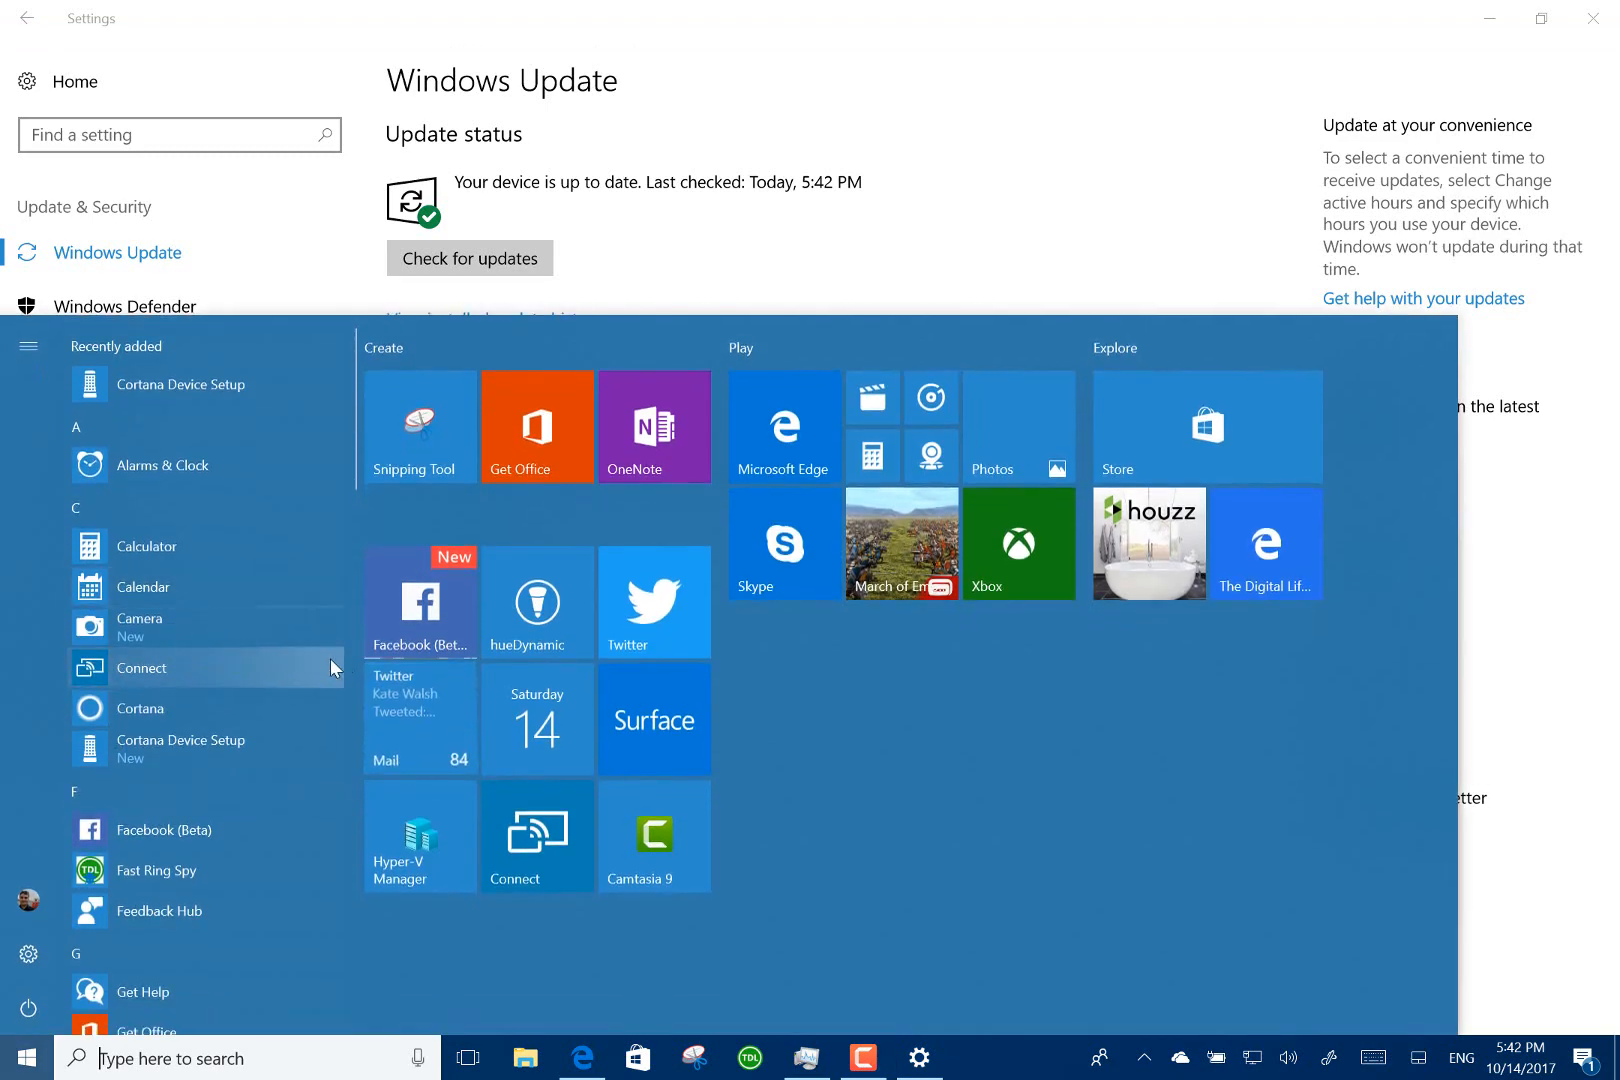
mouse_move(252, 560)
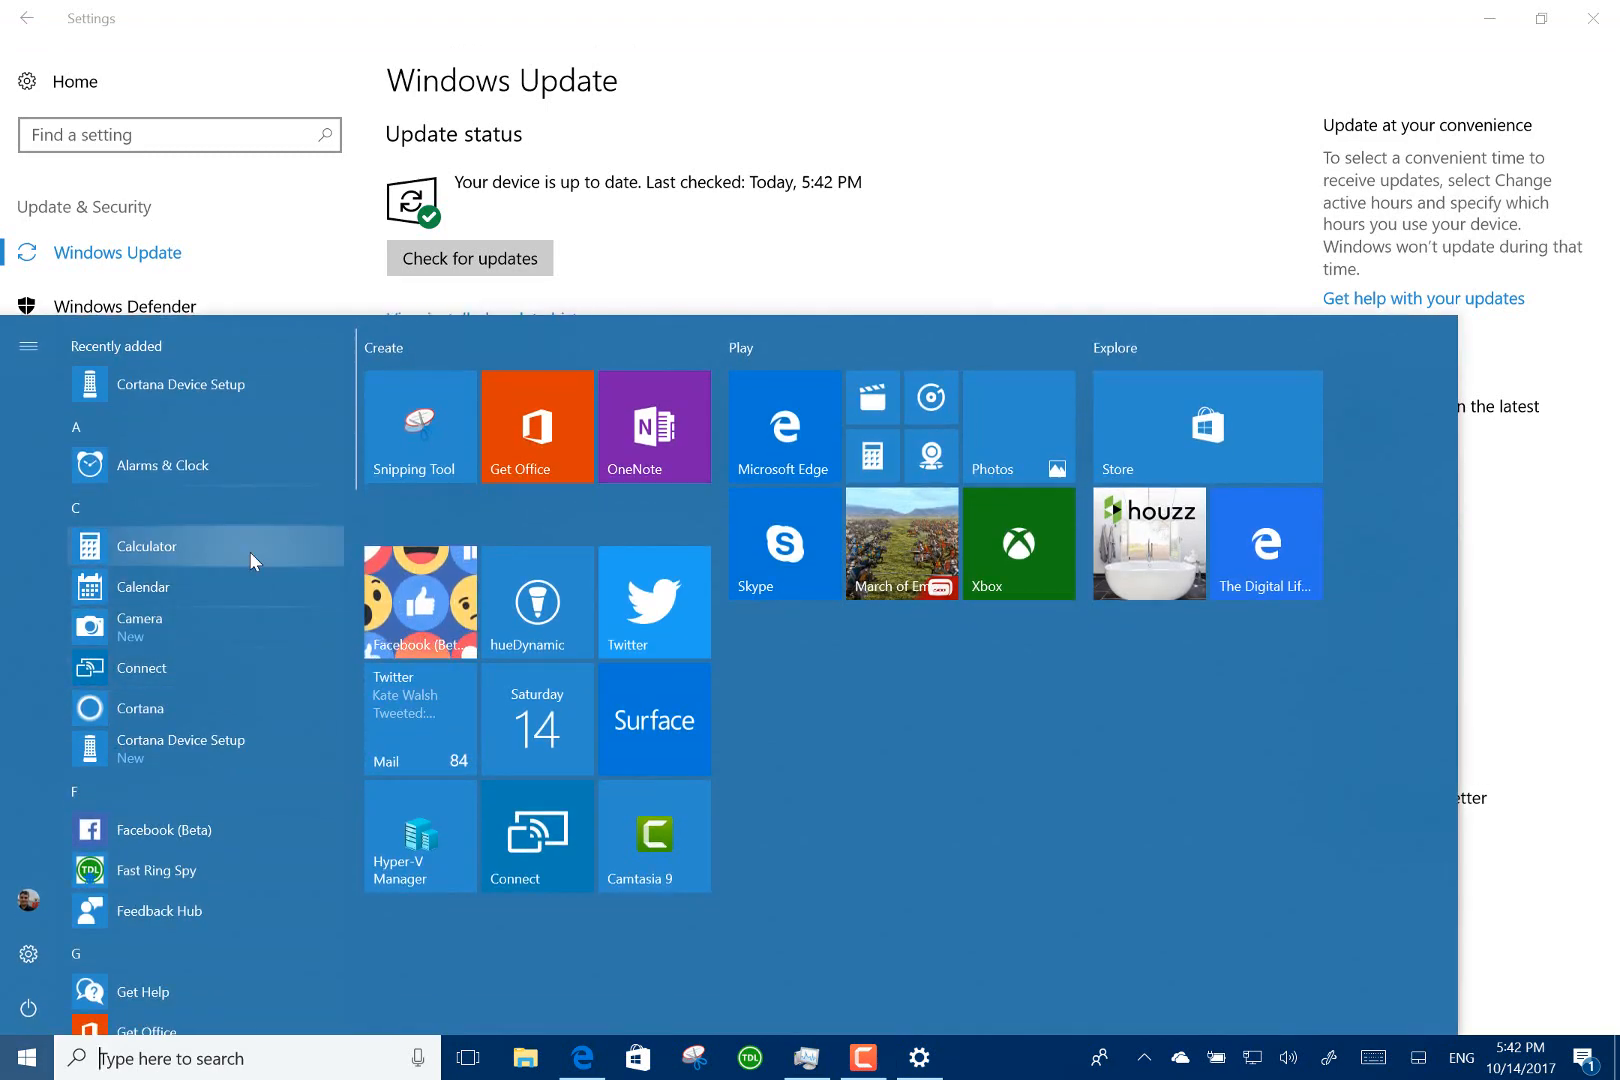